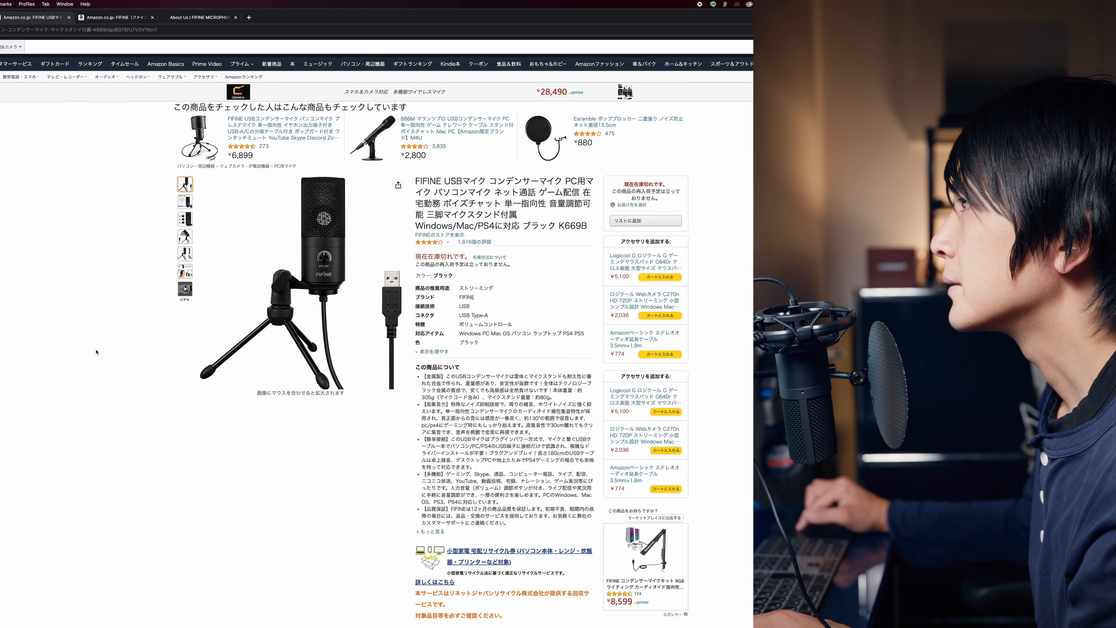
Browse the FIFINE brand store's top page and themed shop sections, then go to its About Us page.
left_click(285, 278)
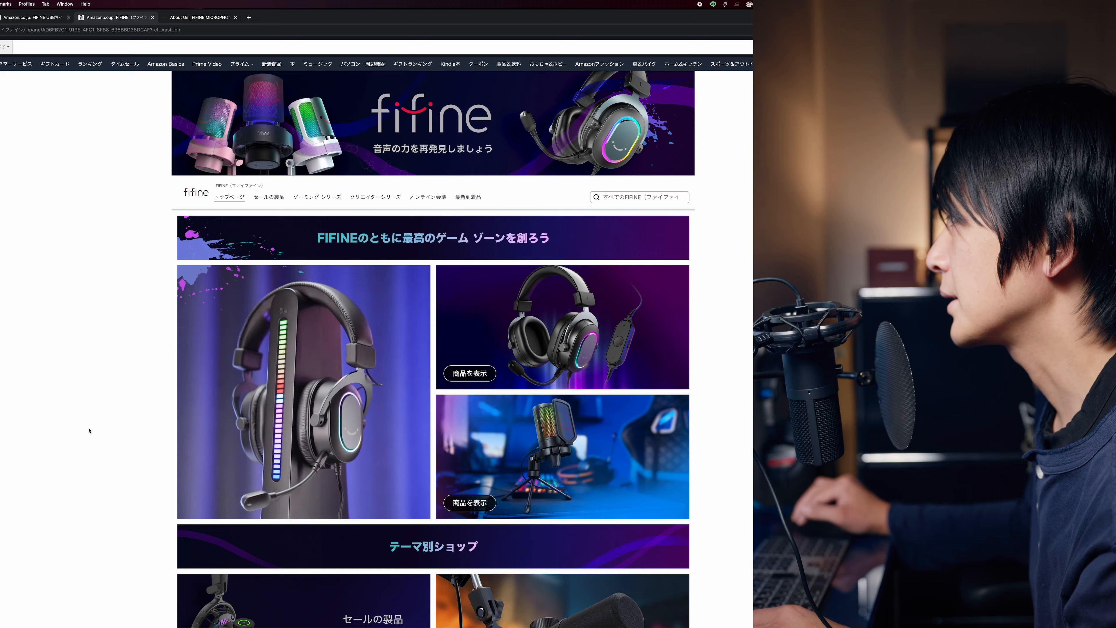
scroll("down", 3)
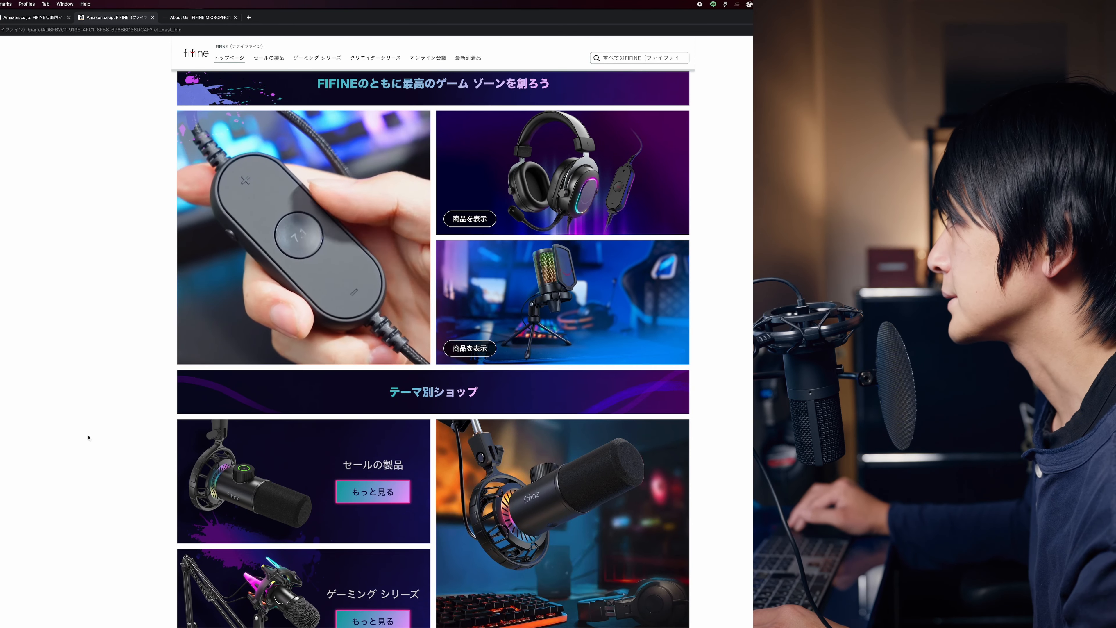
scroll("down", 3)
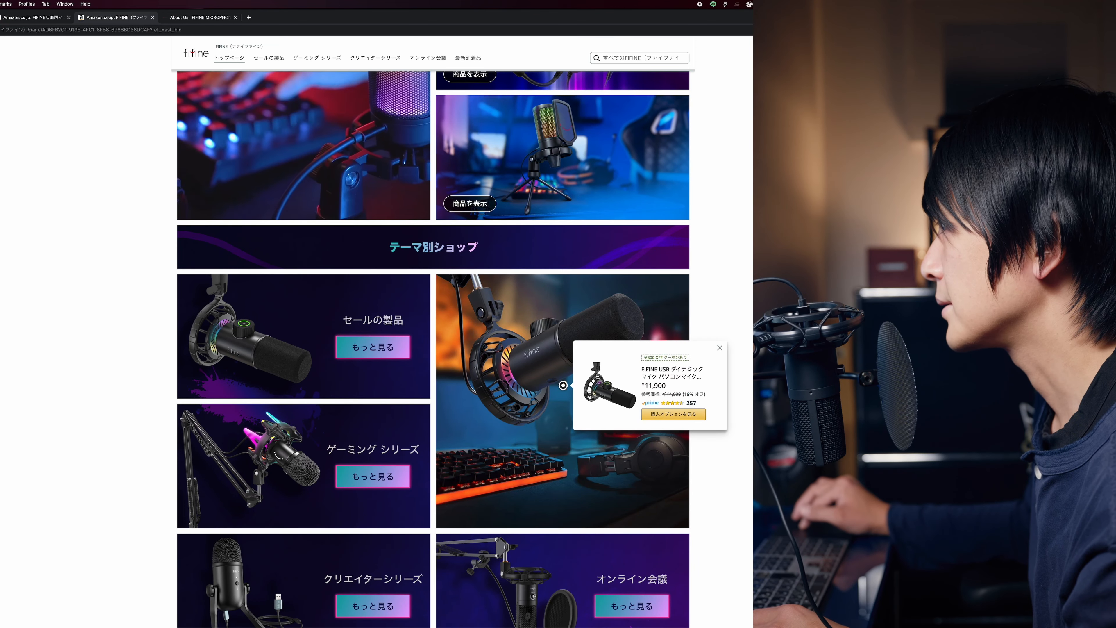
scroll("down", 3)
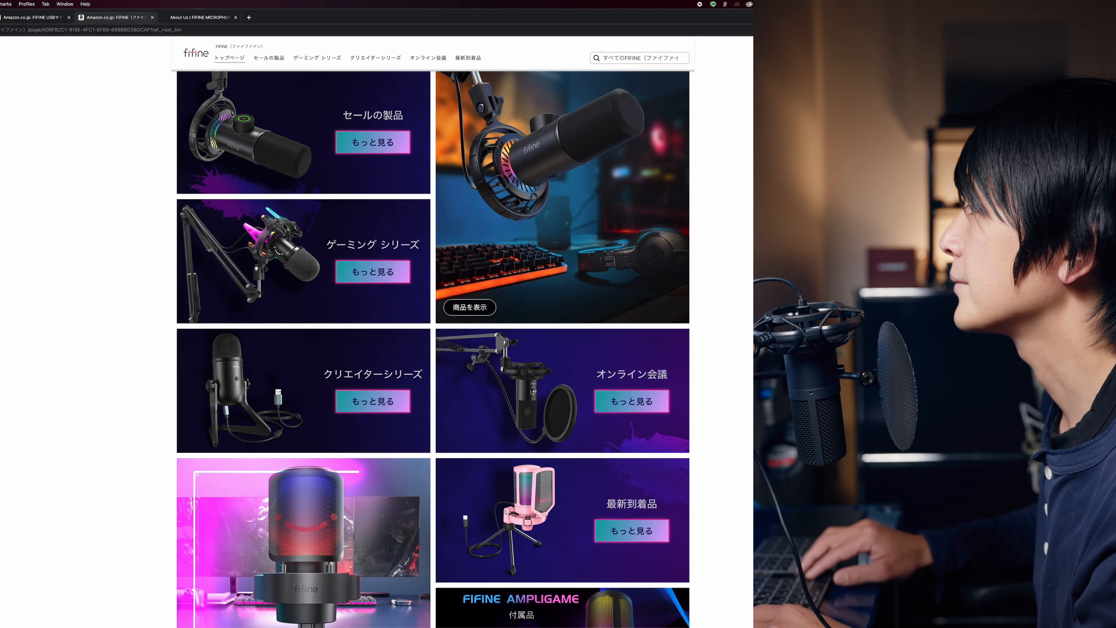
left_click(199, 16)
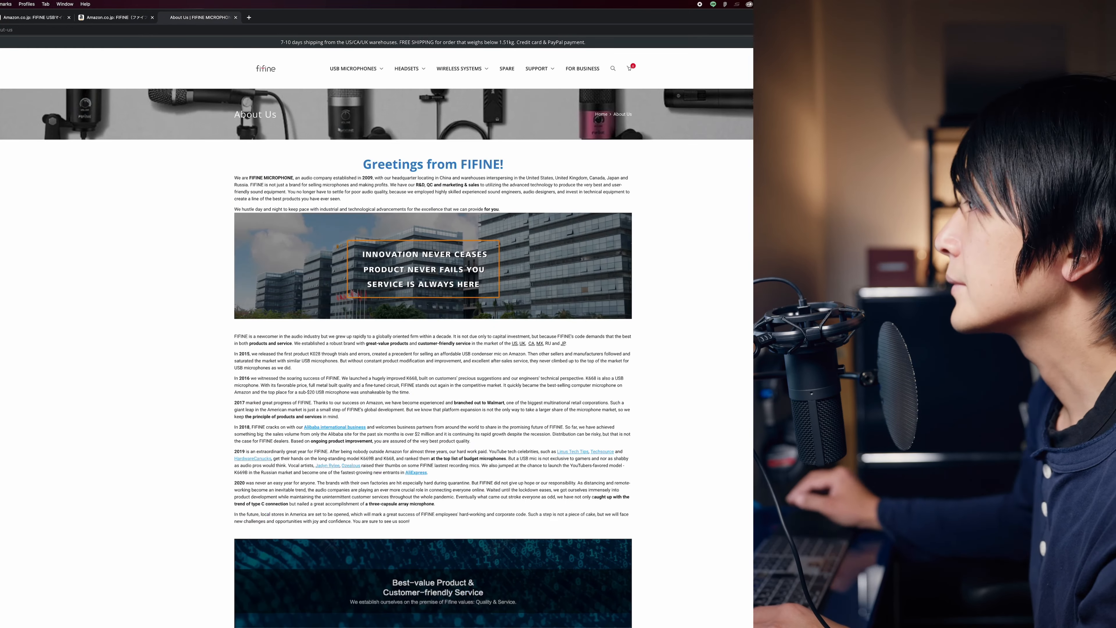
Read through FIFINE's About Us company history and return to the AmpliTank K688 Amazon listing.
scroll("down", 3)
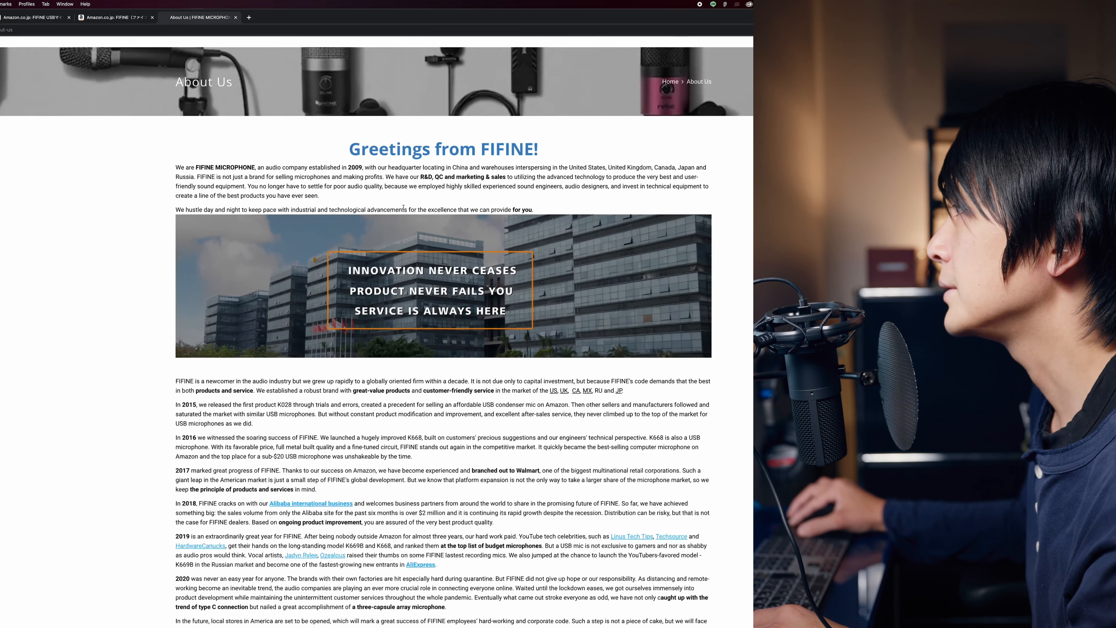
scroll("down", 3)
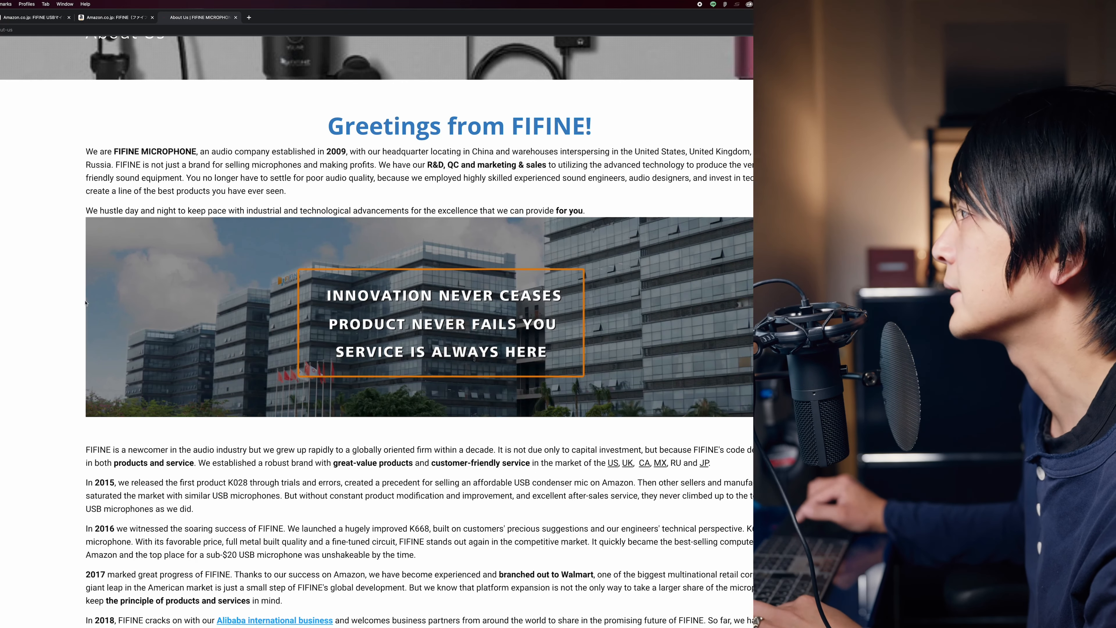
scroll("down", 3)
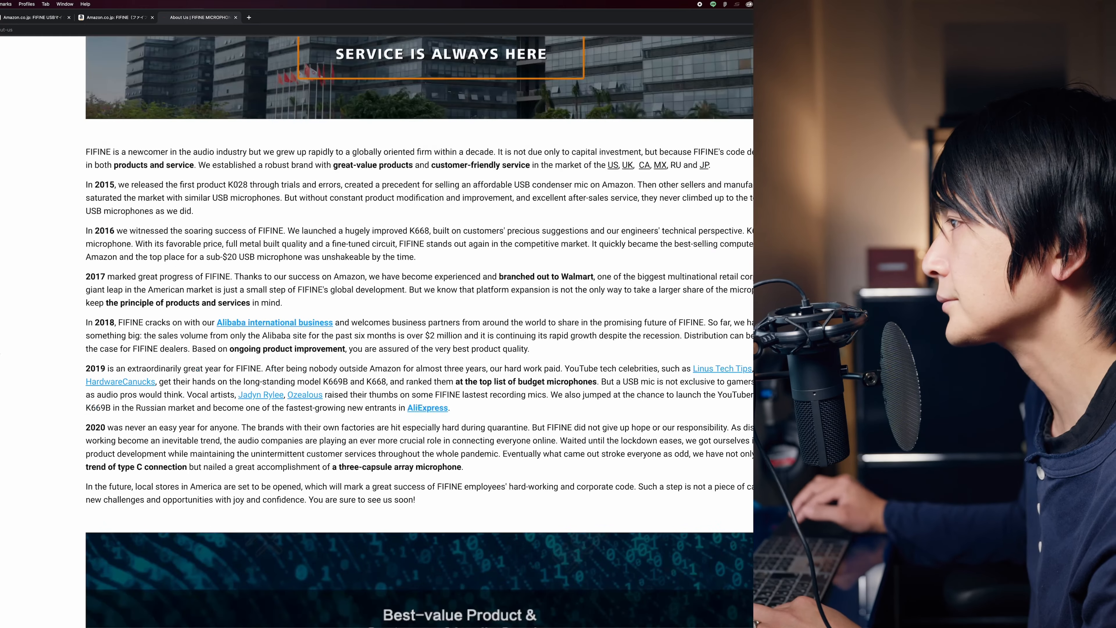
scroll("down", 3)
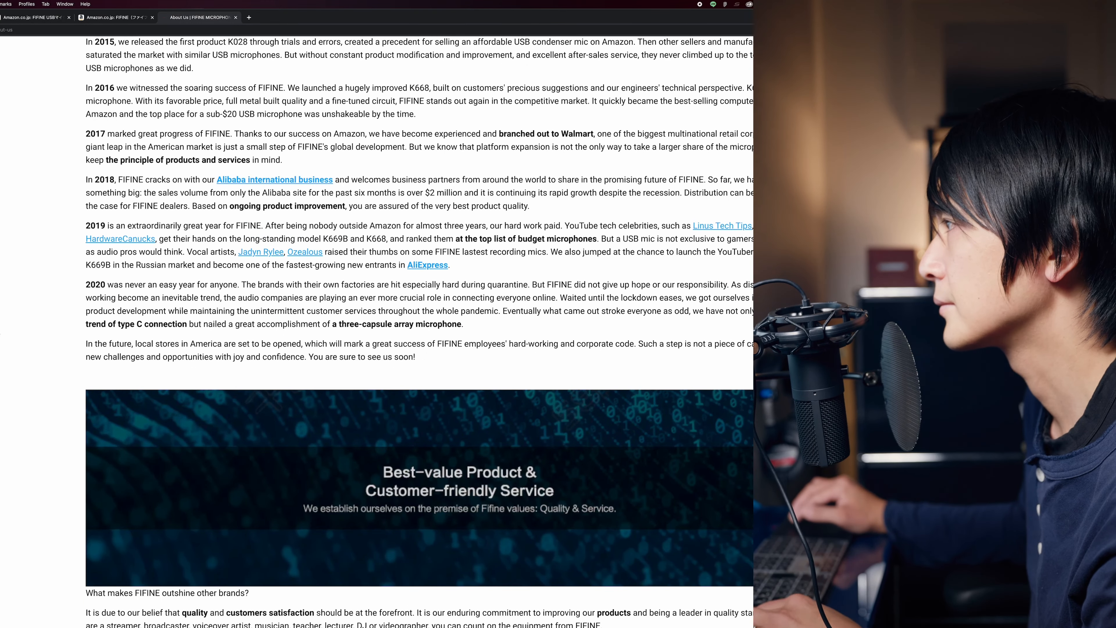
left_click(114, 17)
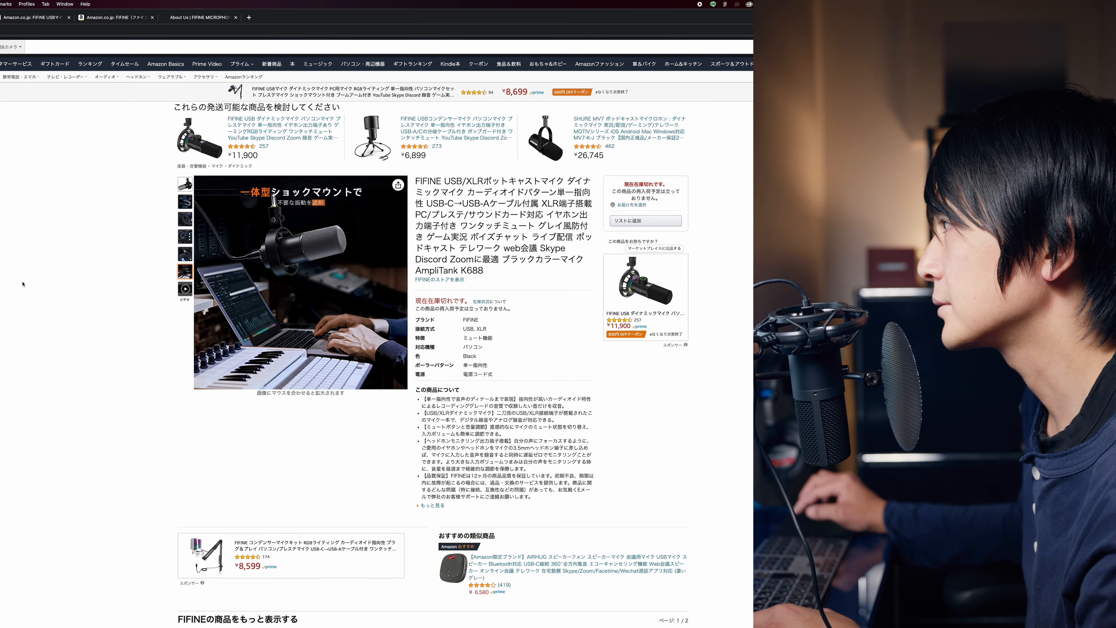
View another K688 product image, then return to the K669B mic listing and its 4.2-star rating.
left_click(184, 203)
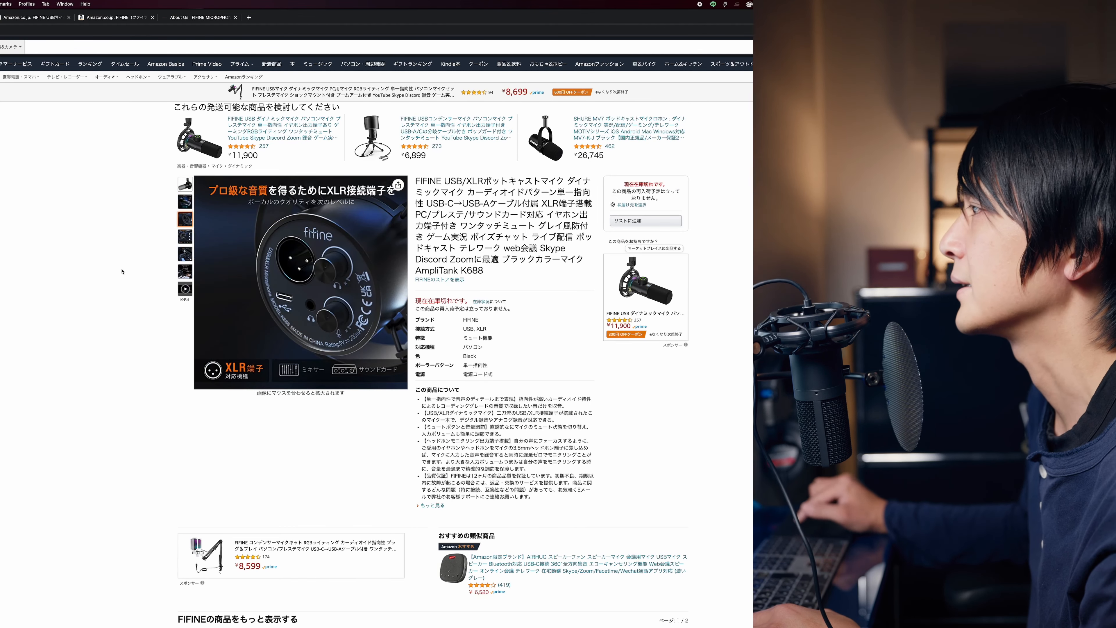
left_click(184, 253)
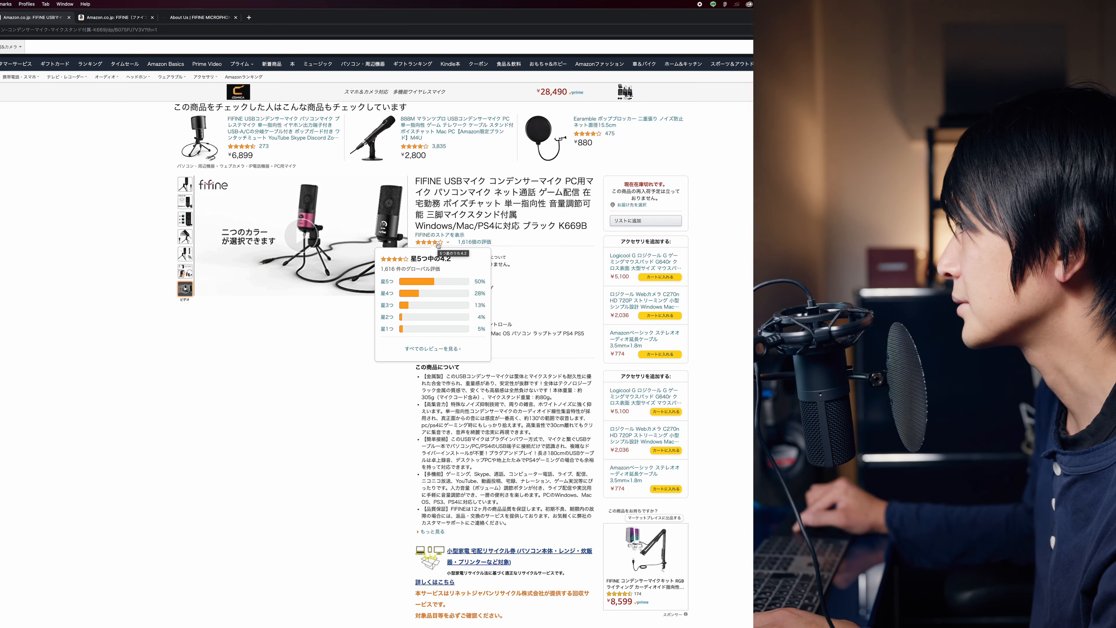
Browse the K669B product details and description, returning to the main image of the mic on its tripod.
scroll("down", 3)
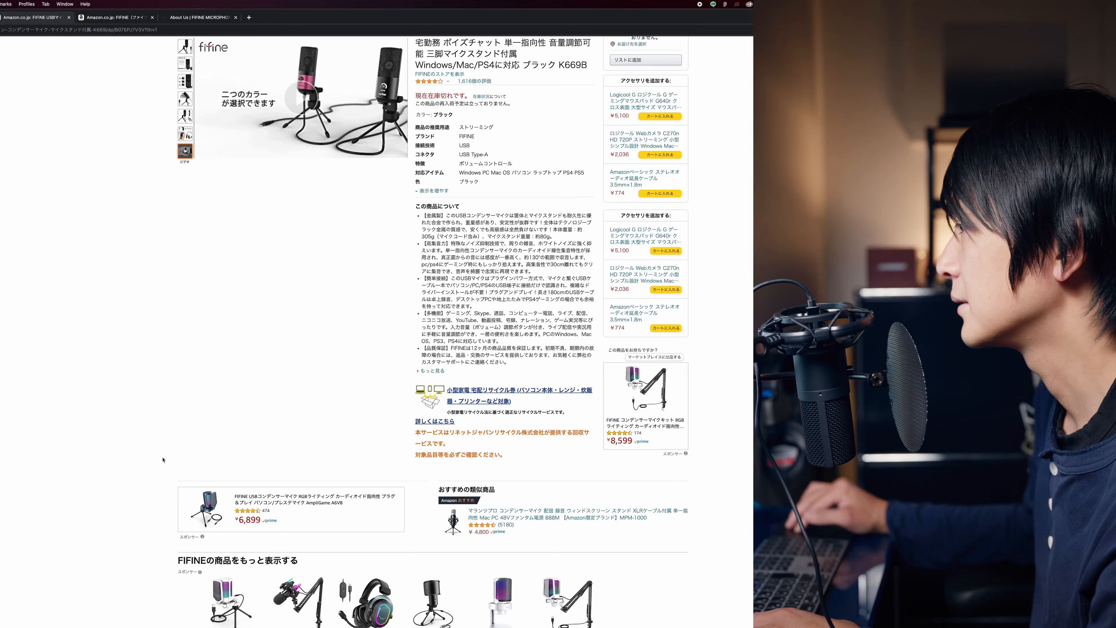
scroll("up", 3)
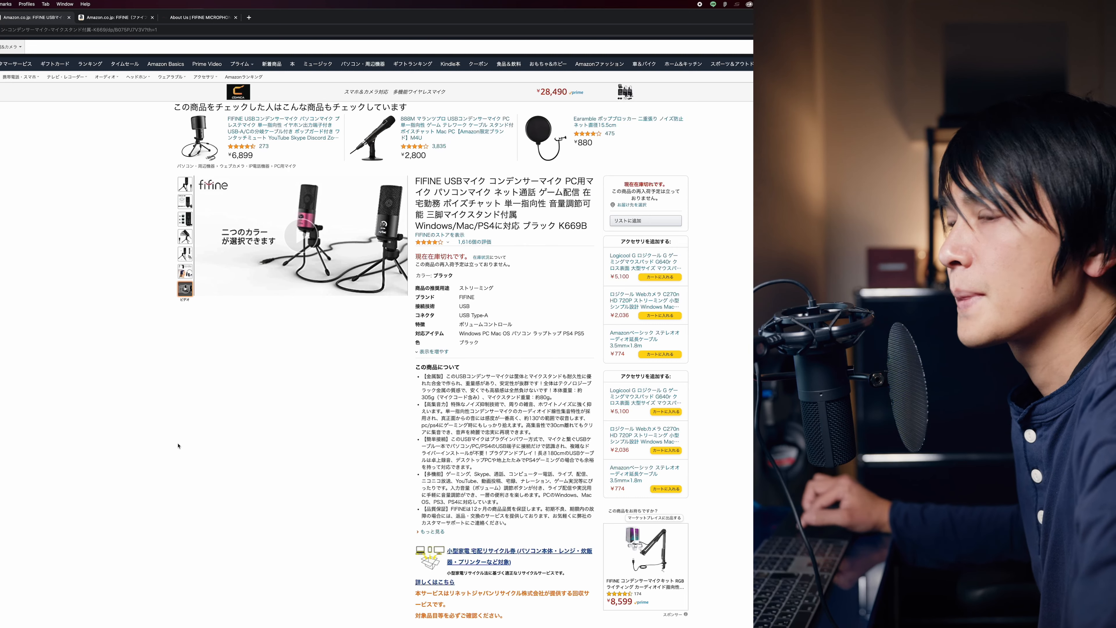
scroll("down", 3)
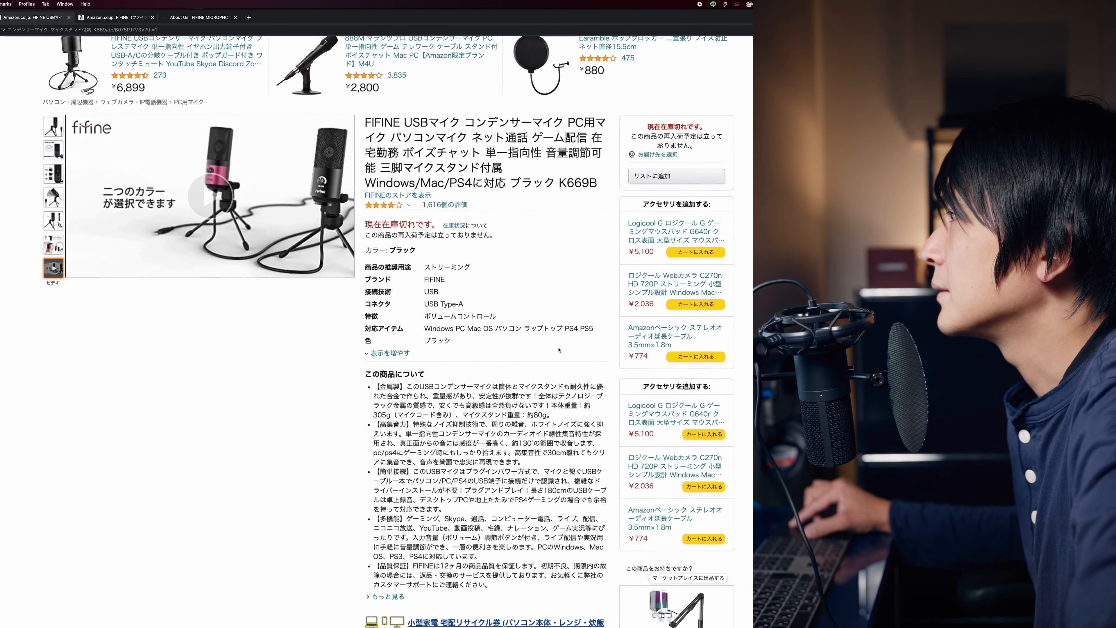
scroll("down", 3)
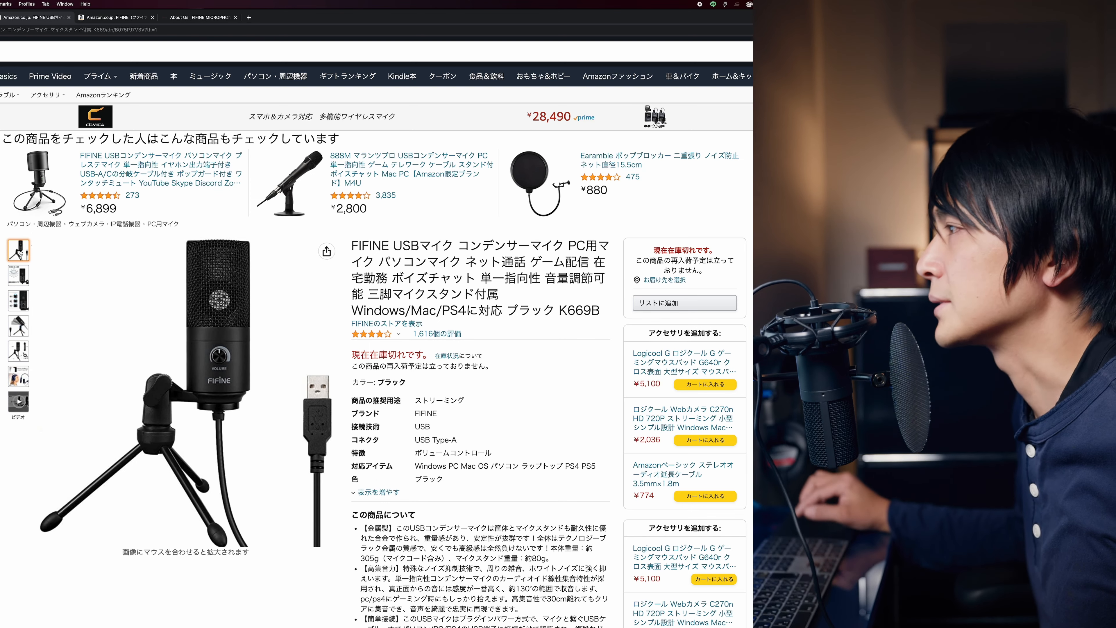
View the K669B pickup pattern, dimensions and mic-arm thread adapter images, then the feature bullets.
left_click(19, 275)
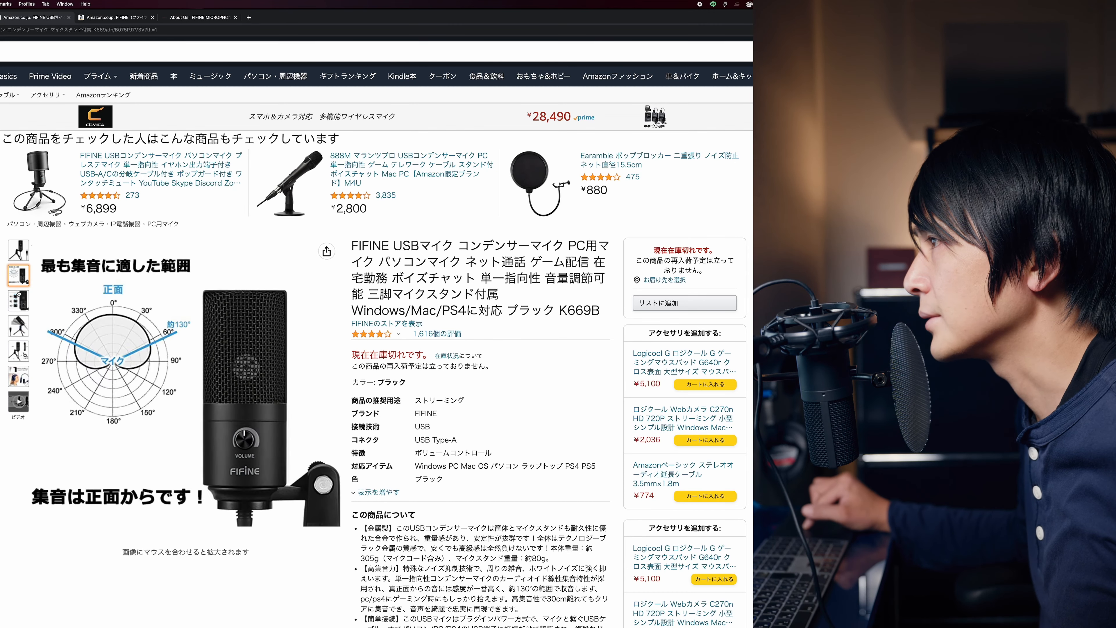
left_click(19, 348)
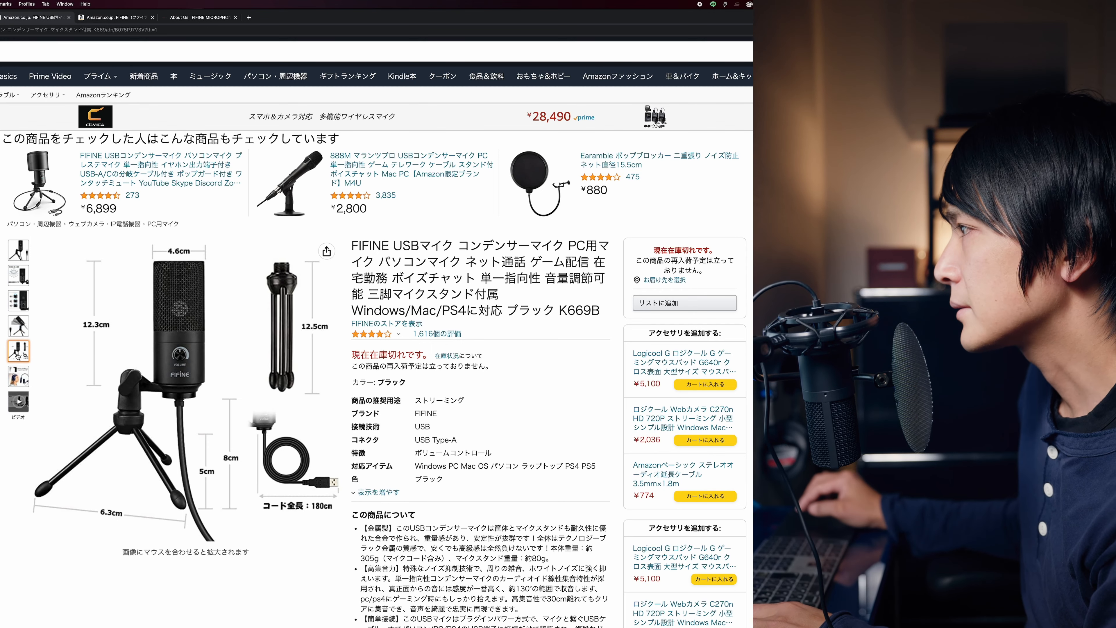
left_click(19, 359)
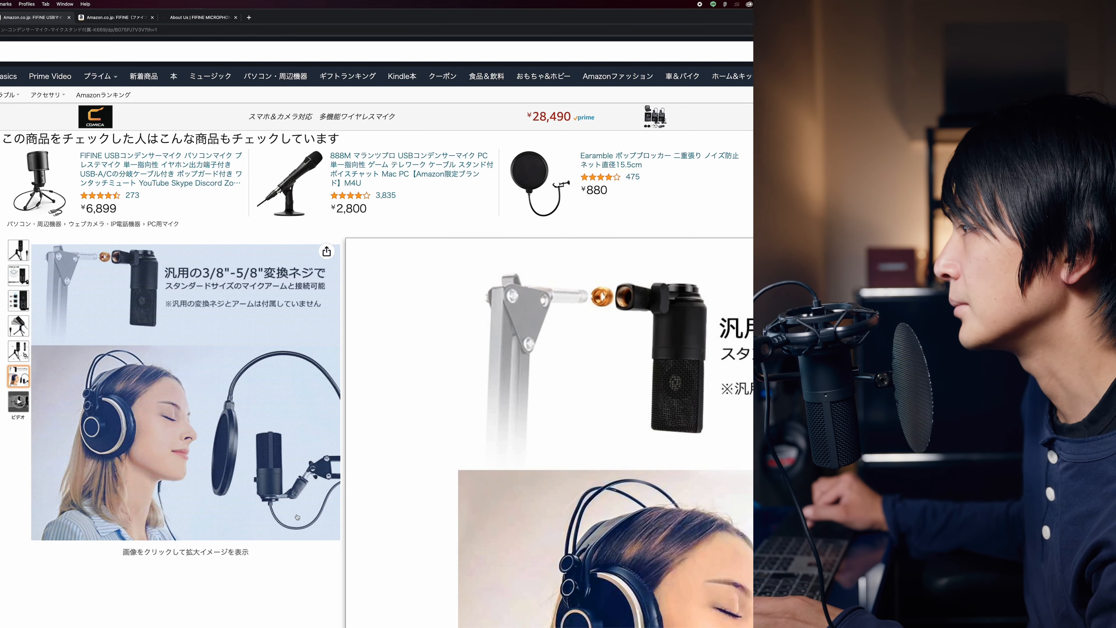
scroll("down", 3)
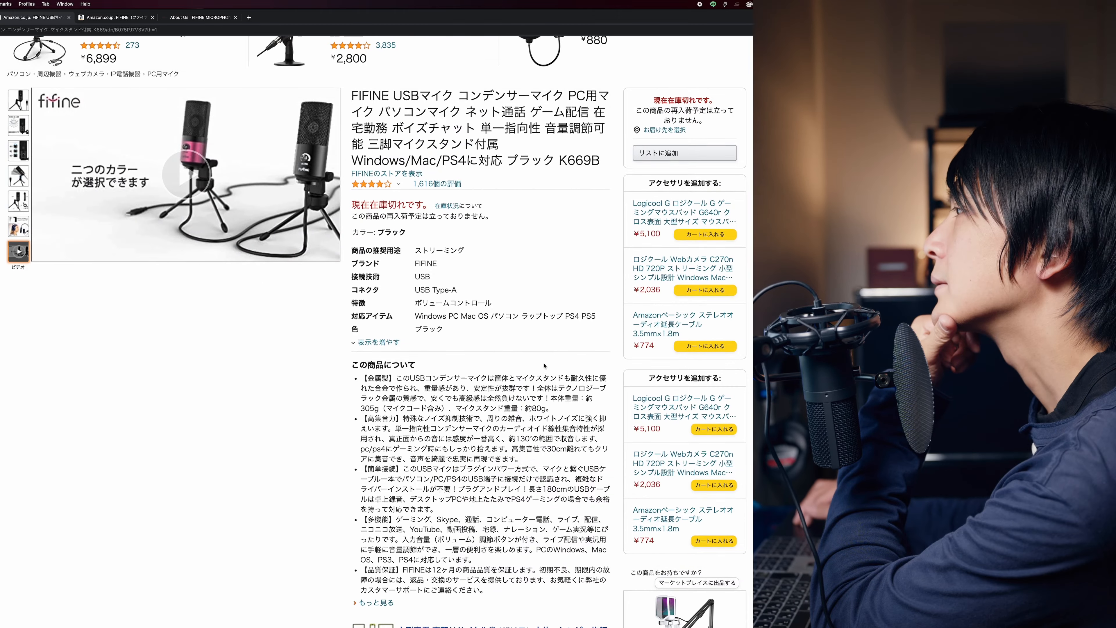
scroll("down", 3)
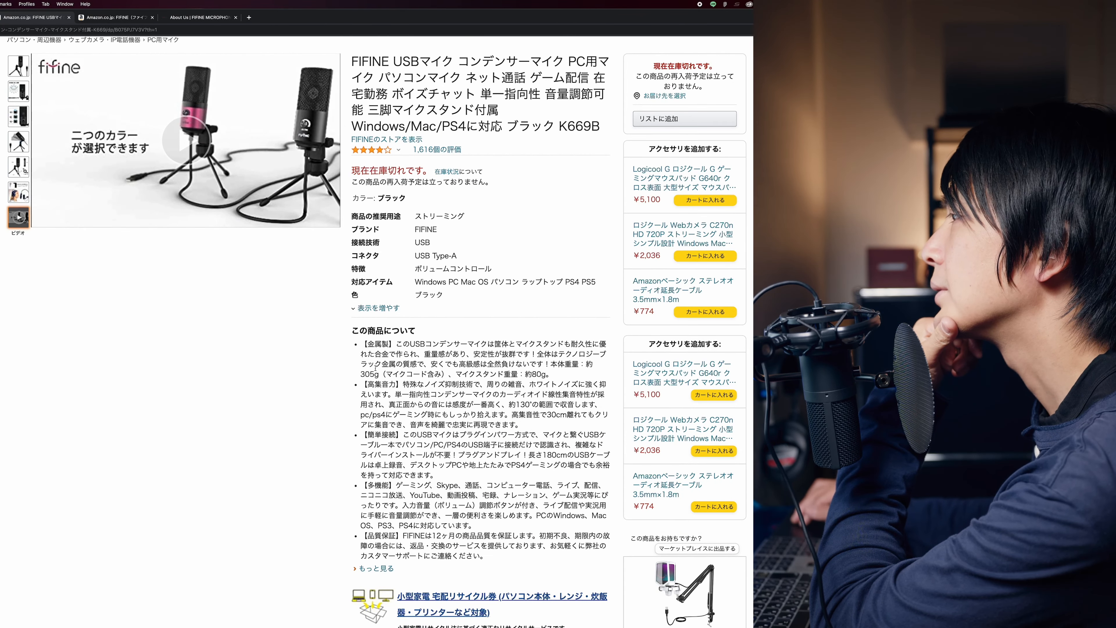
scroll("down", 3)
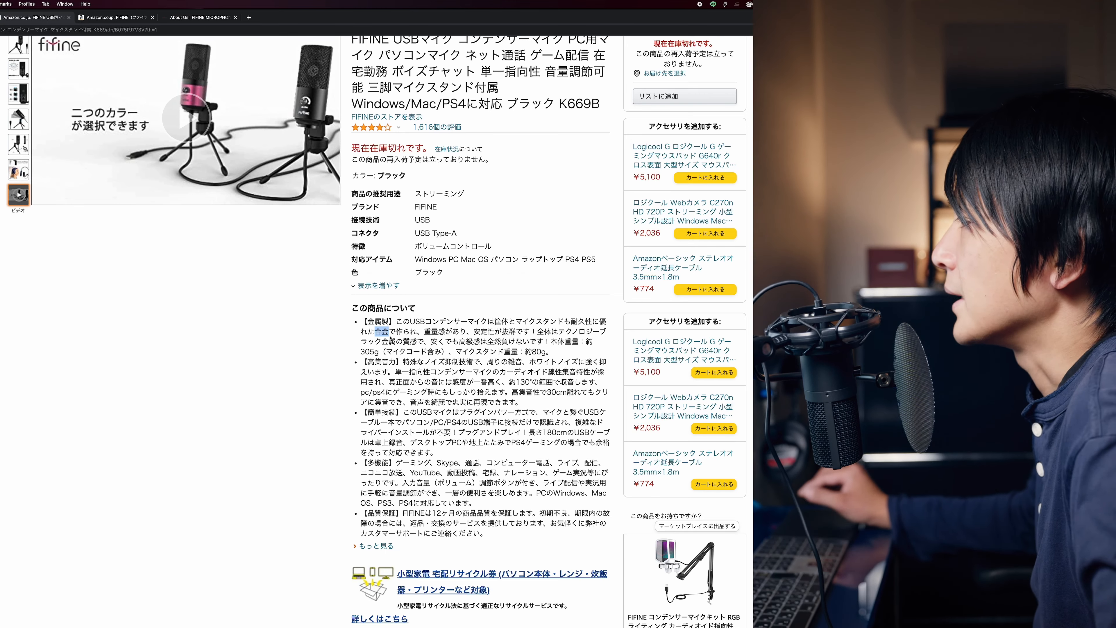
scroll("down", 3)
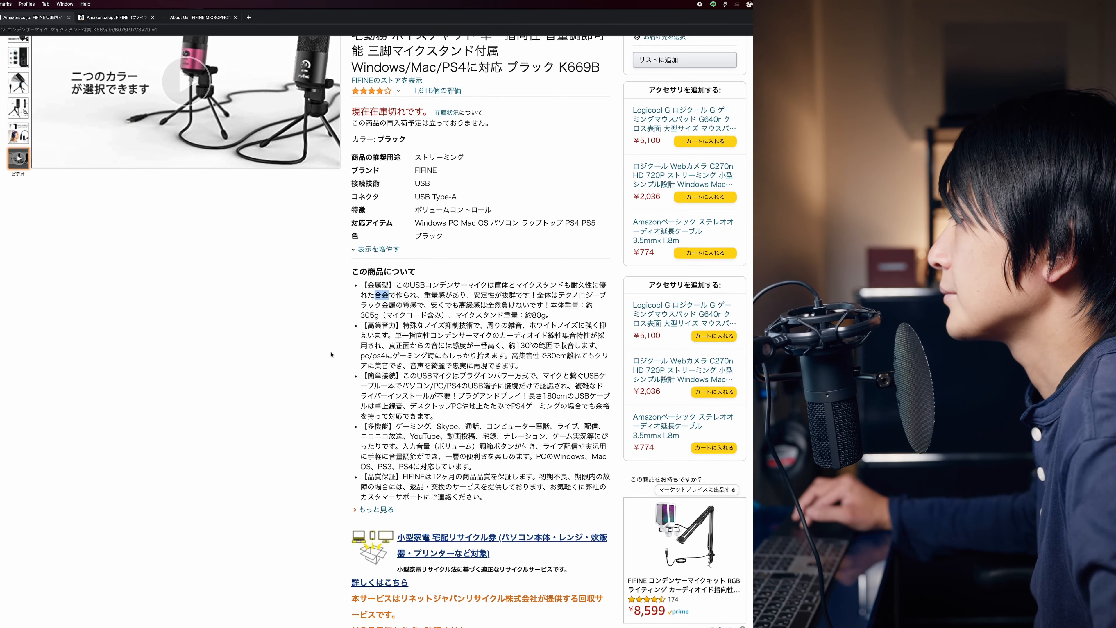
scroll("down", 3)
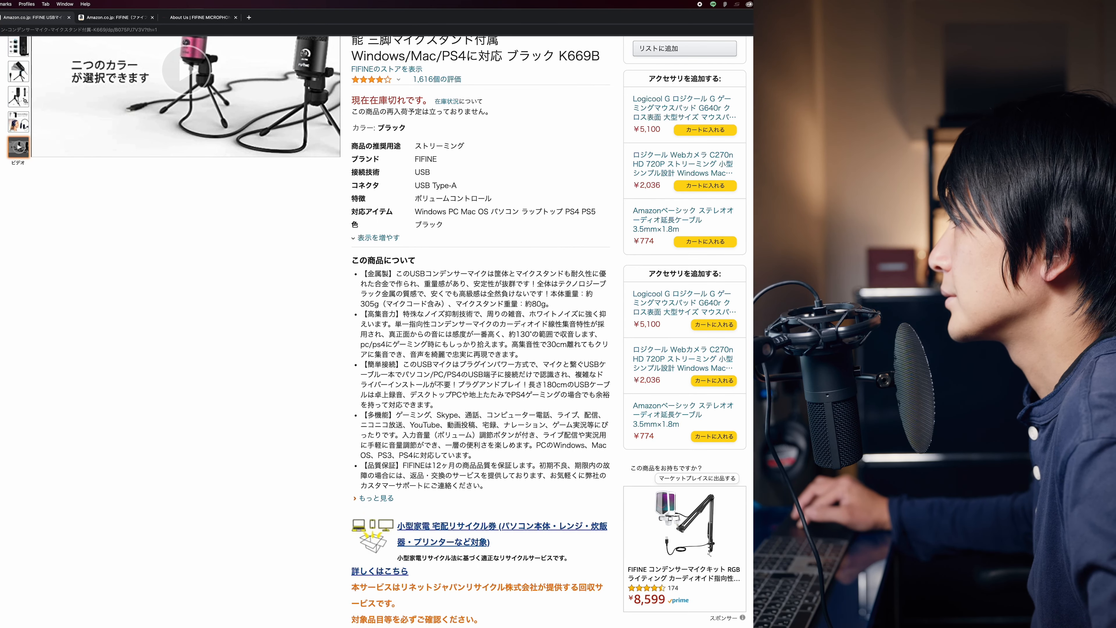
double_click(434, 313)
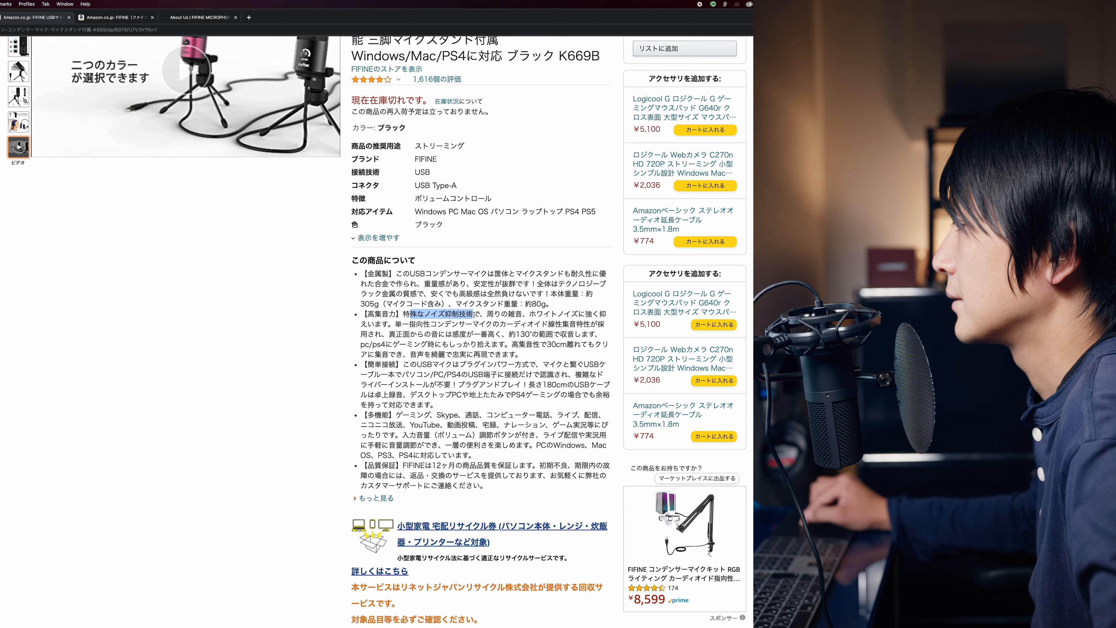
mouse_move(340, 349)
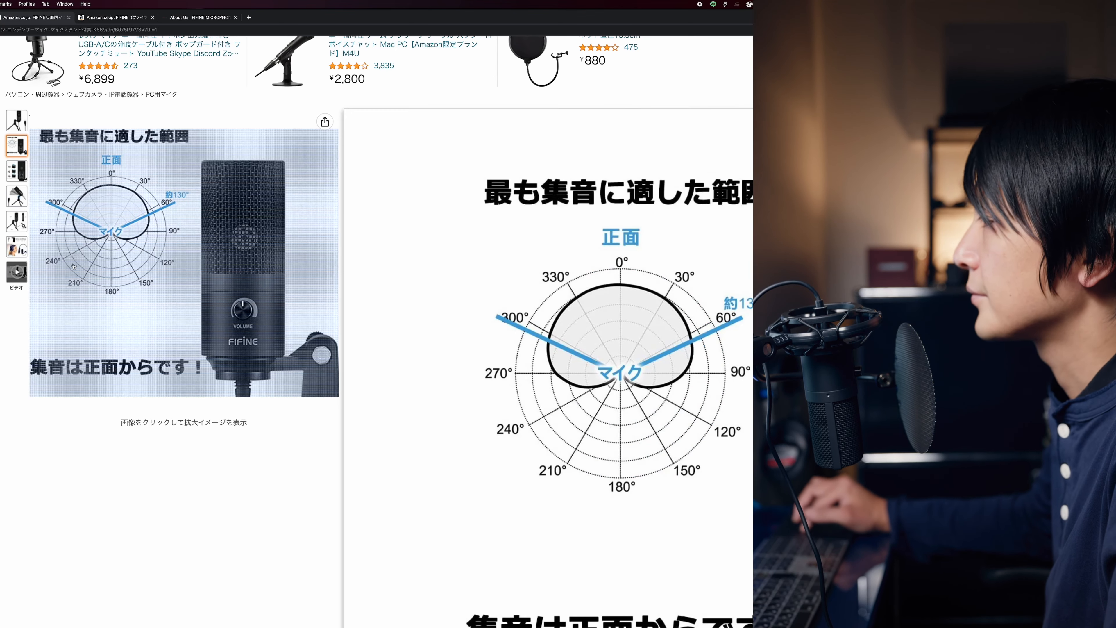
scroll("down", 3)
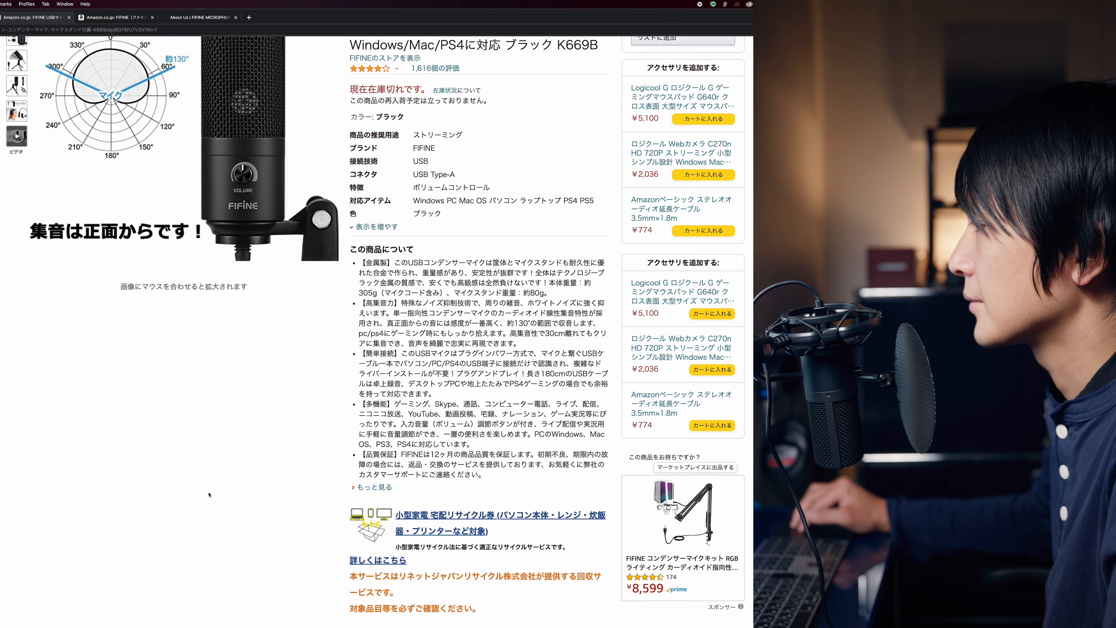
scroll("down", 3)
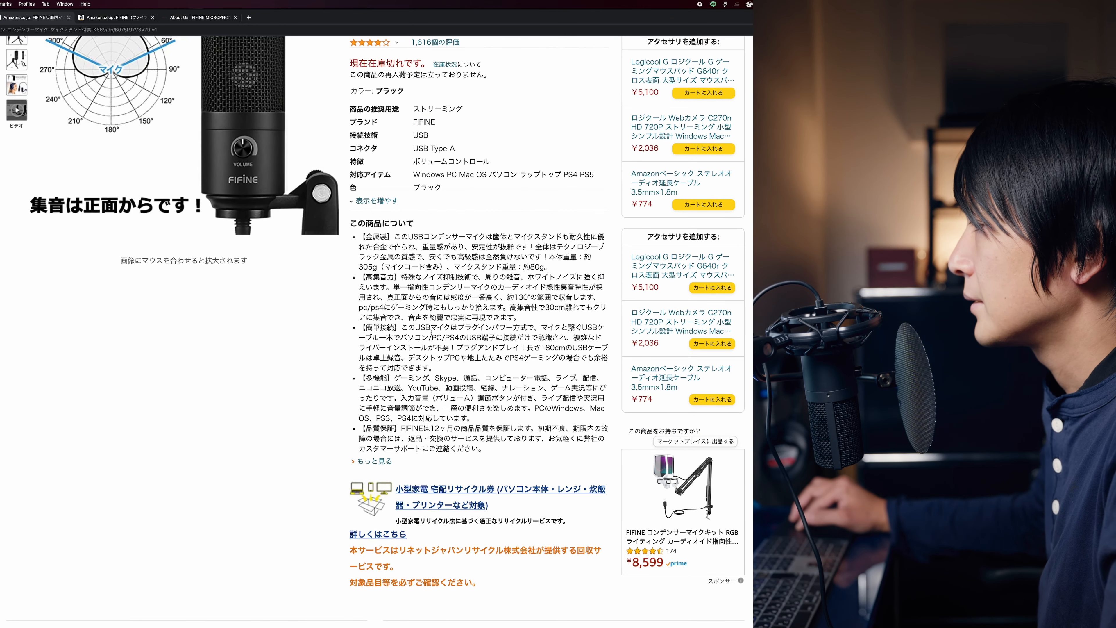
double_click(469, 329)
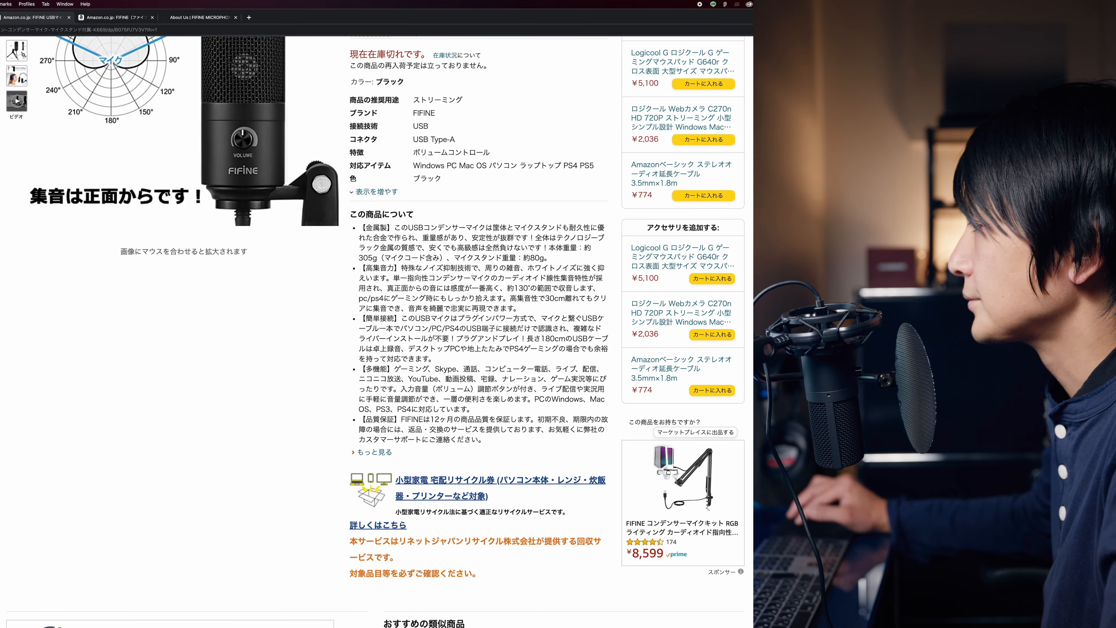
scroll("down", 3)
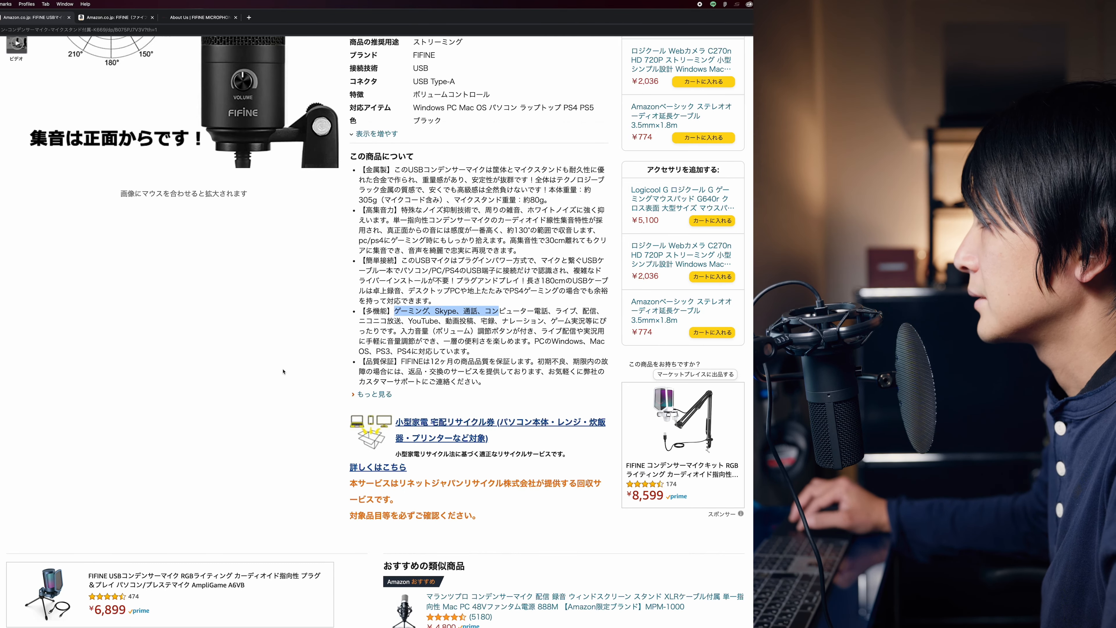
scroll("down", 3)
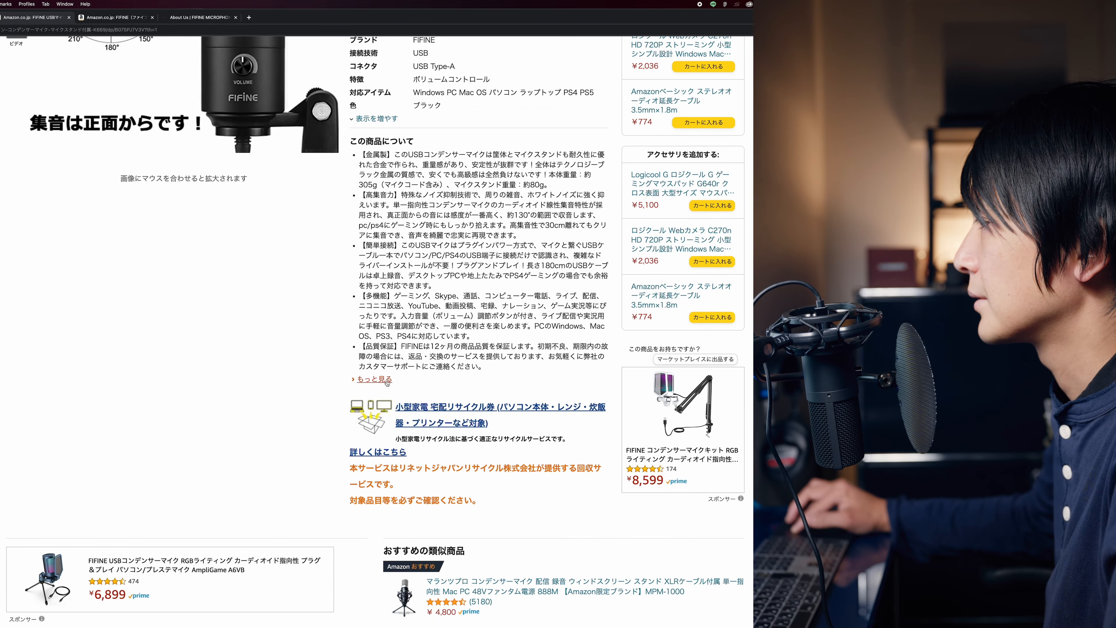
scroll("down", 3)
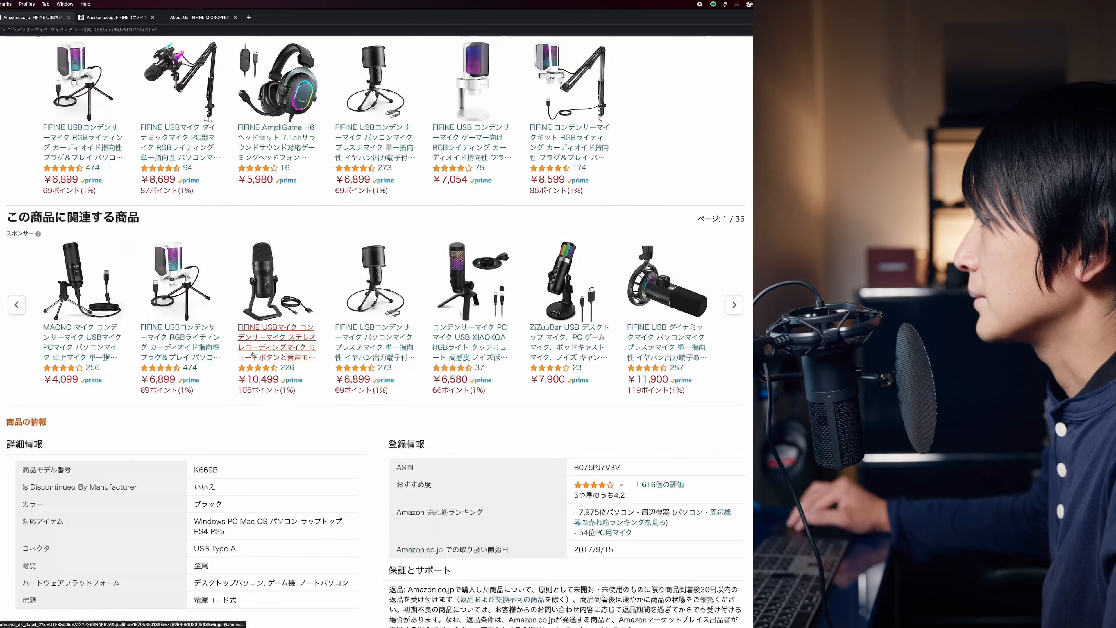
Return from the K688 page to the K669B listing and move down toward the ブランド紹介 section.
scroll("up", 3)
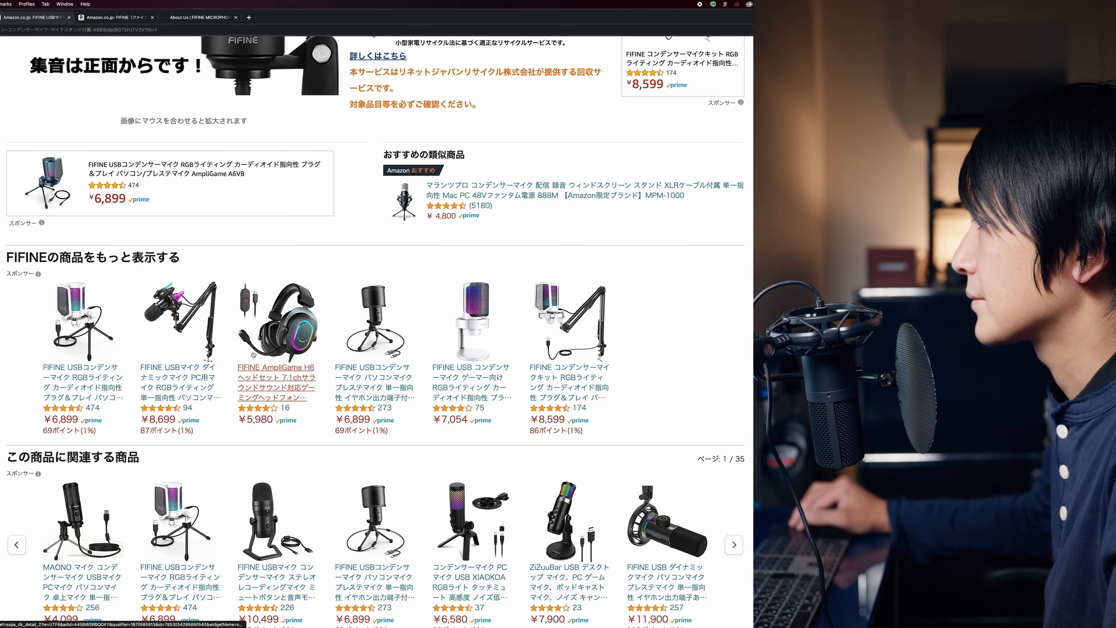
mouse_move(275, 373)
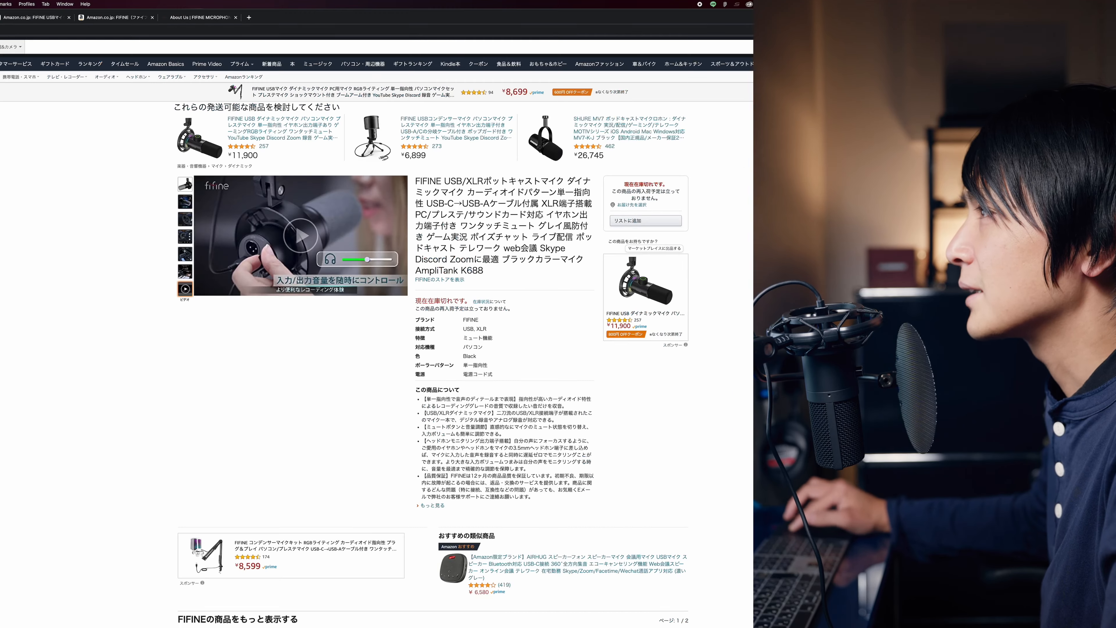
left_click(39, 16)
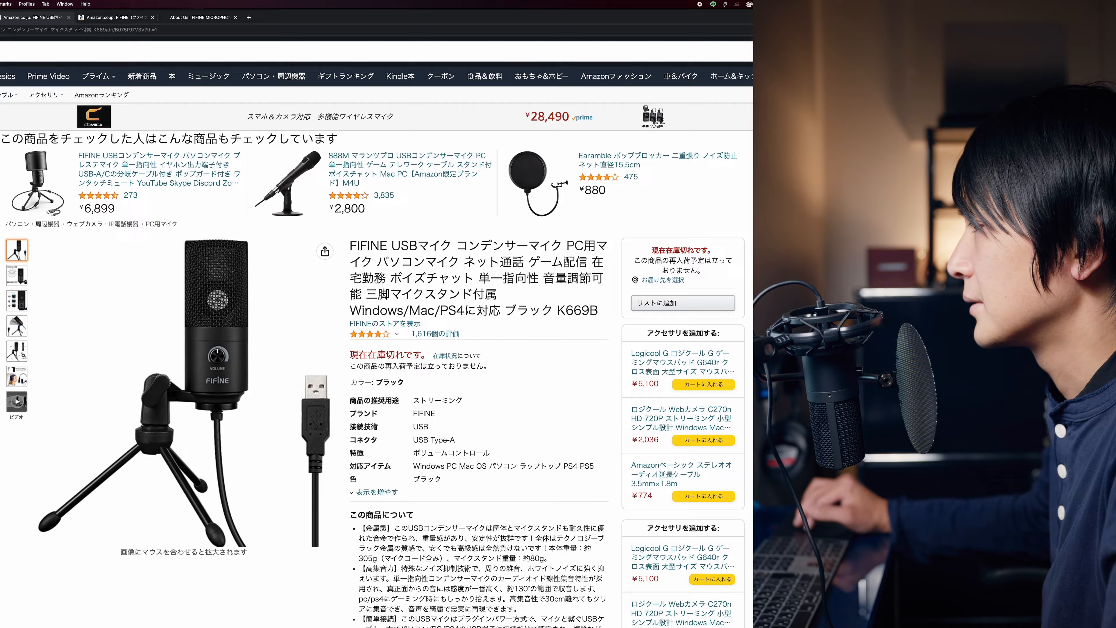
scroll("down", 3)
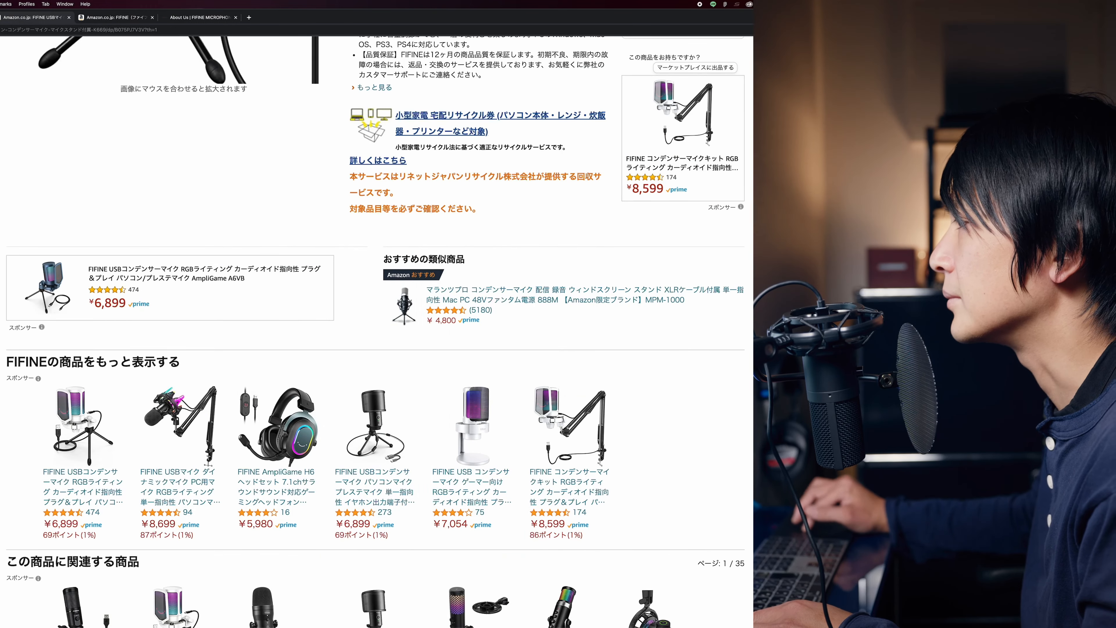
scroll("down", 3)
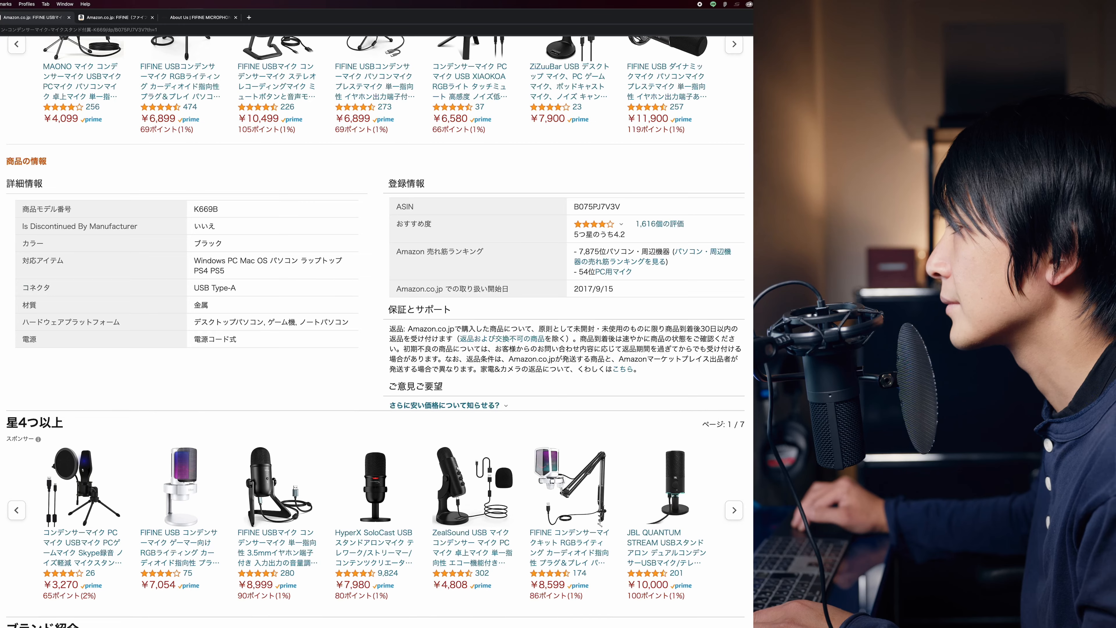
Browse the FIFINE brand showcase carousel's later slides and reach the product description banner.
scroll("down", 3)
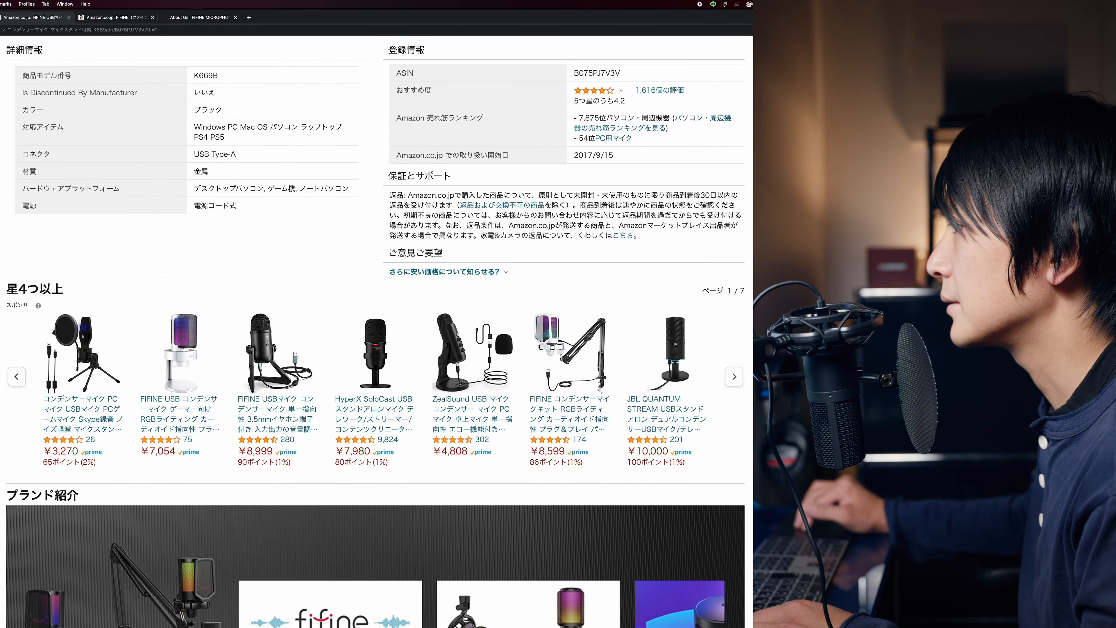
scroll("down", 3)
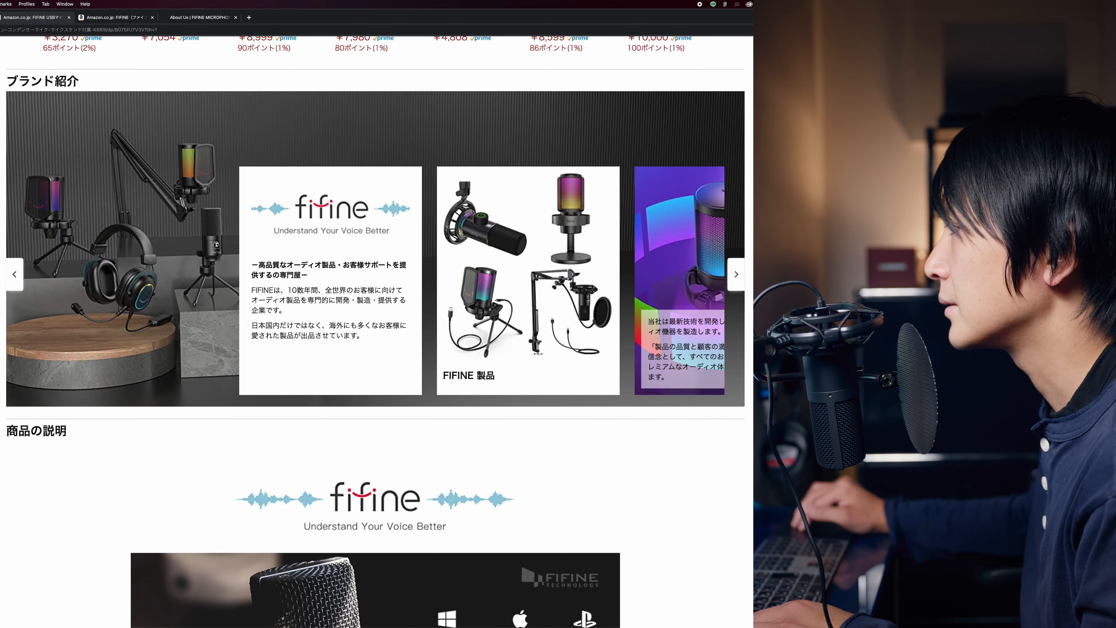
mouse_move(684, 270)
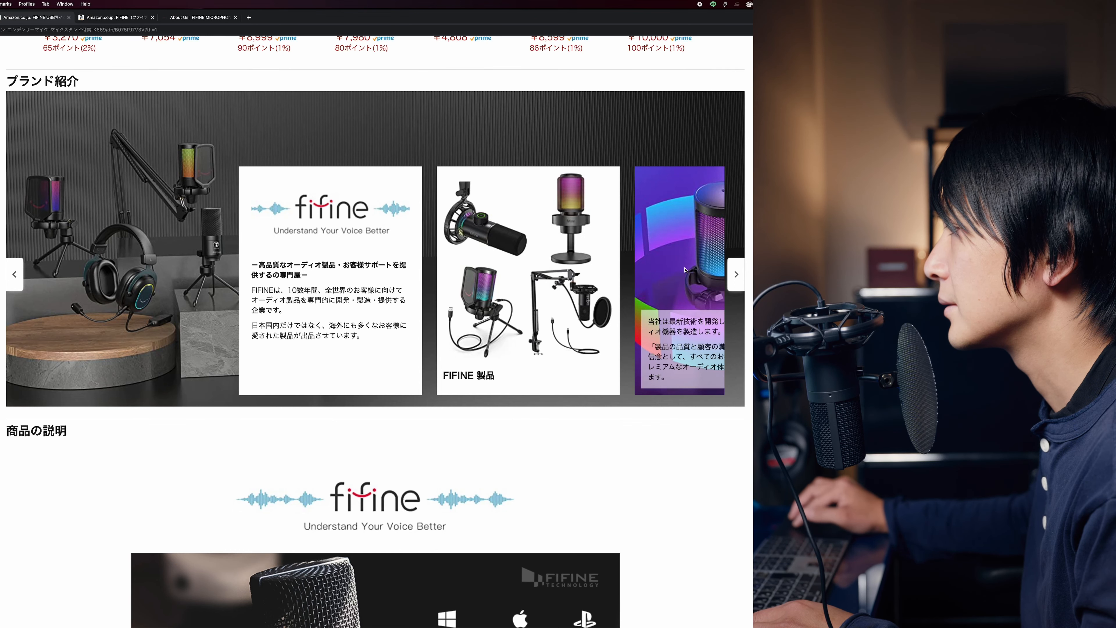
left_click(736, 273)
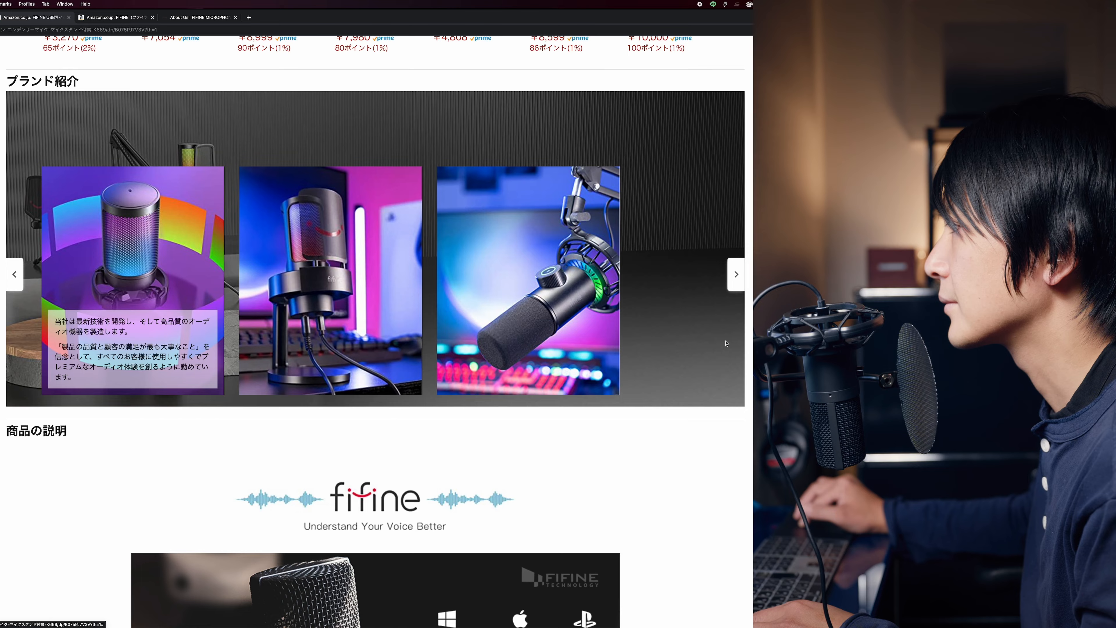
scroll("down", 3)
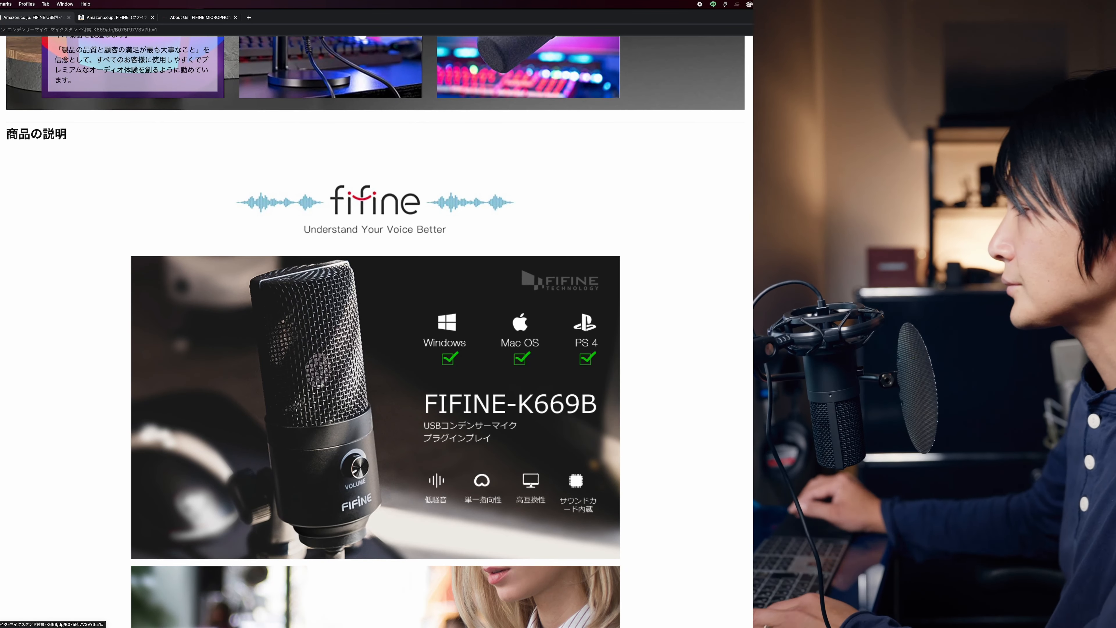
scroll("down", 3)
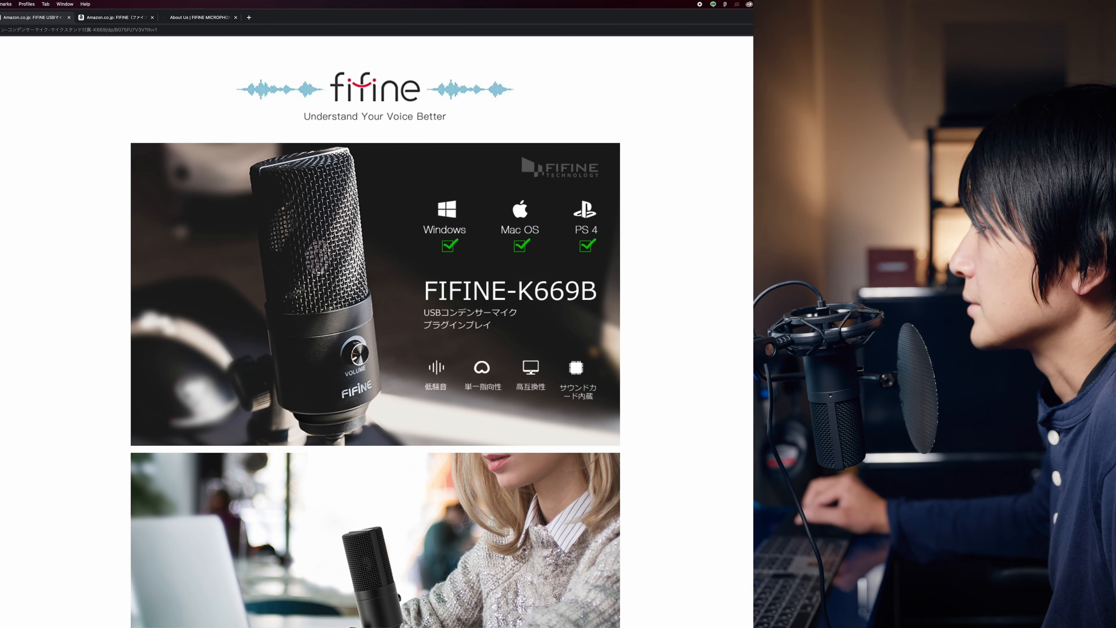
scroll("down", 3)
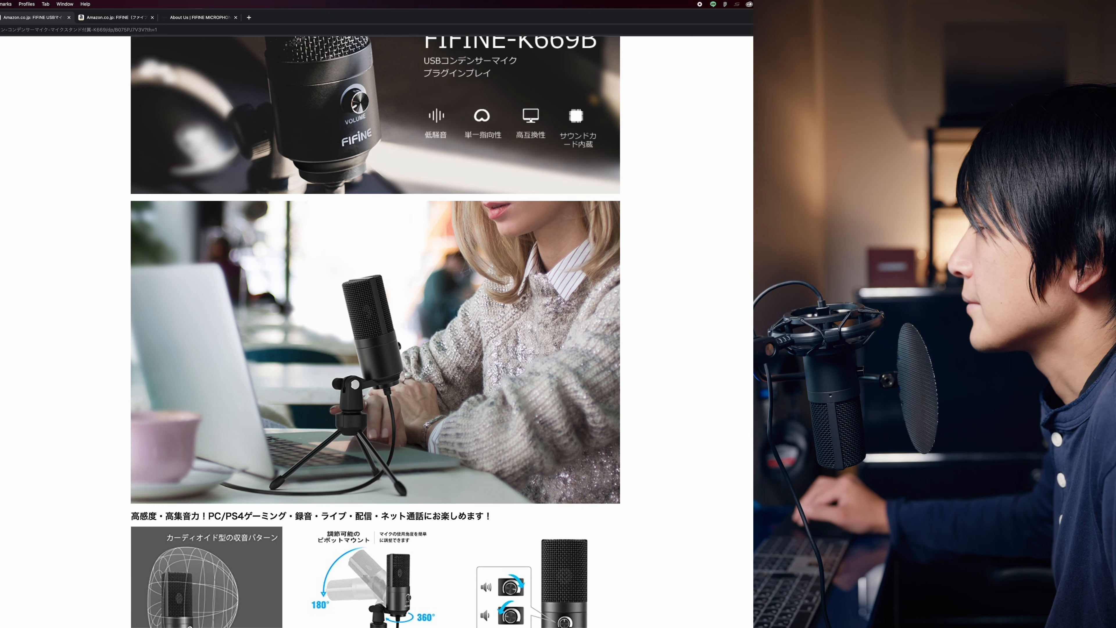
scroll("down", 3)
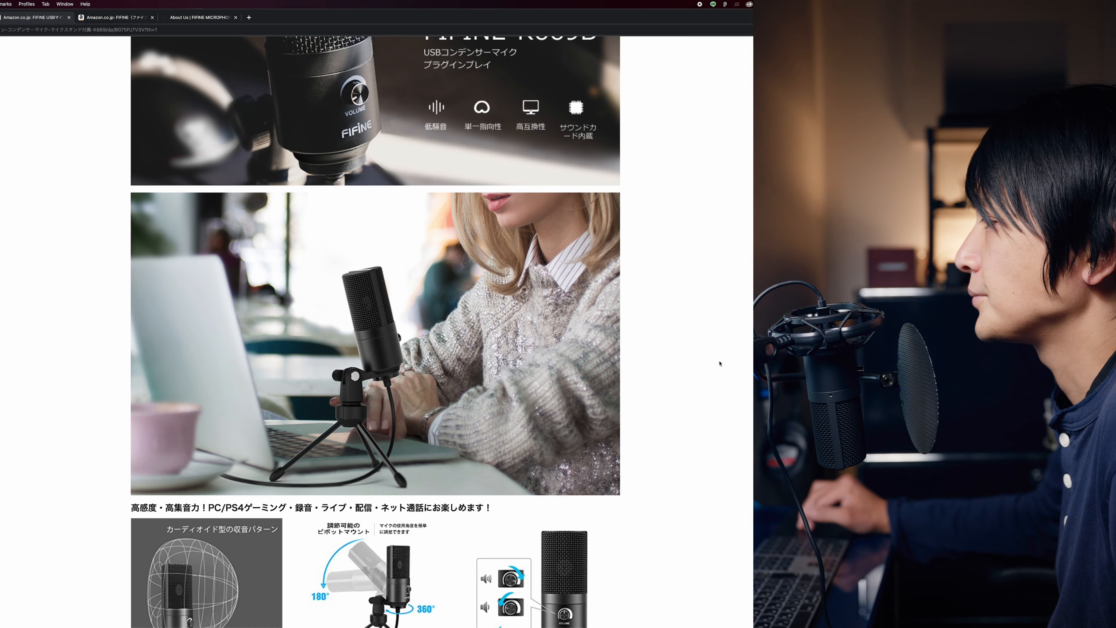
scroll("down", 3)
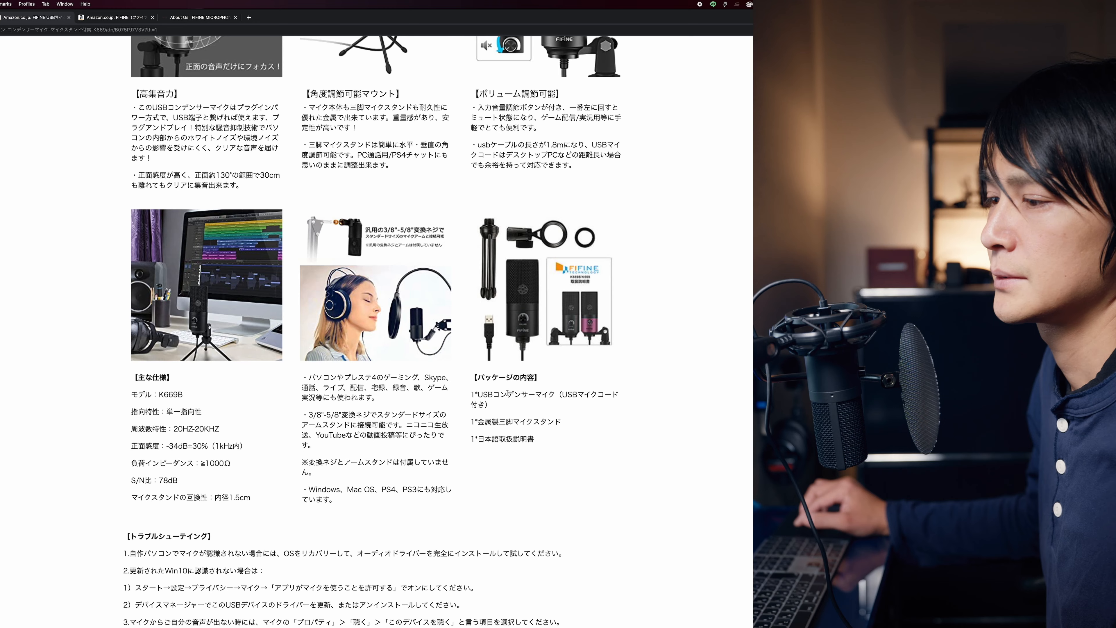
Open the FIFINE T669 USB microphone set listing in a new tab.
scroll("down", 3)
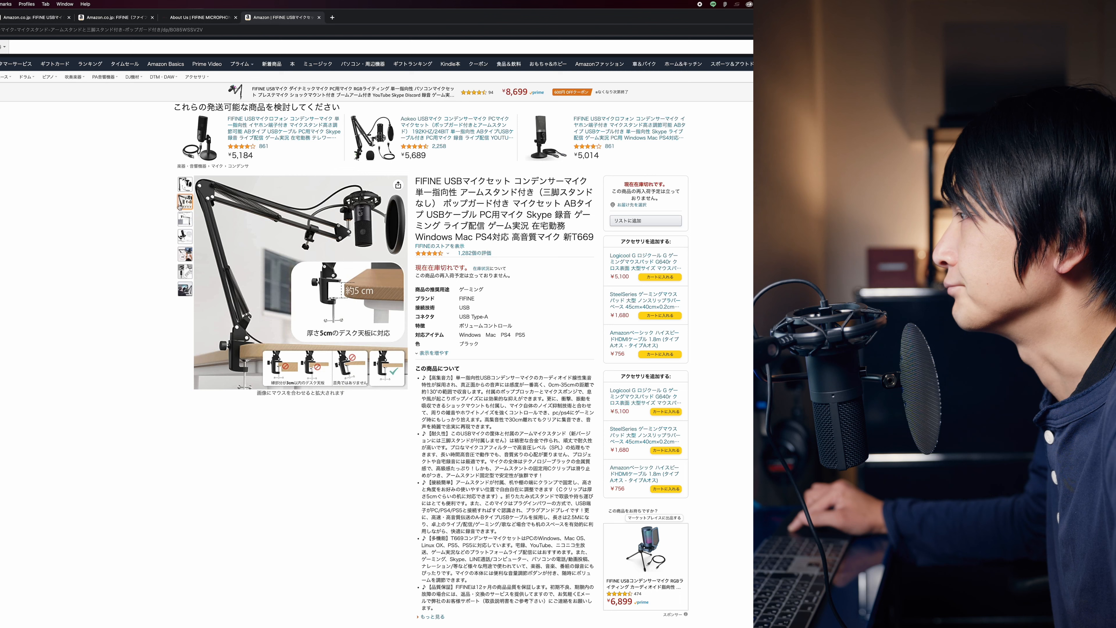
mouse_move(184, 206)
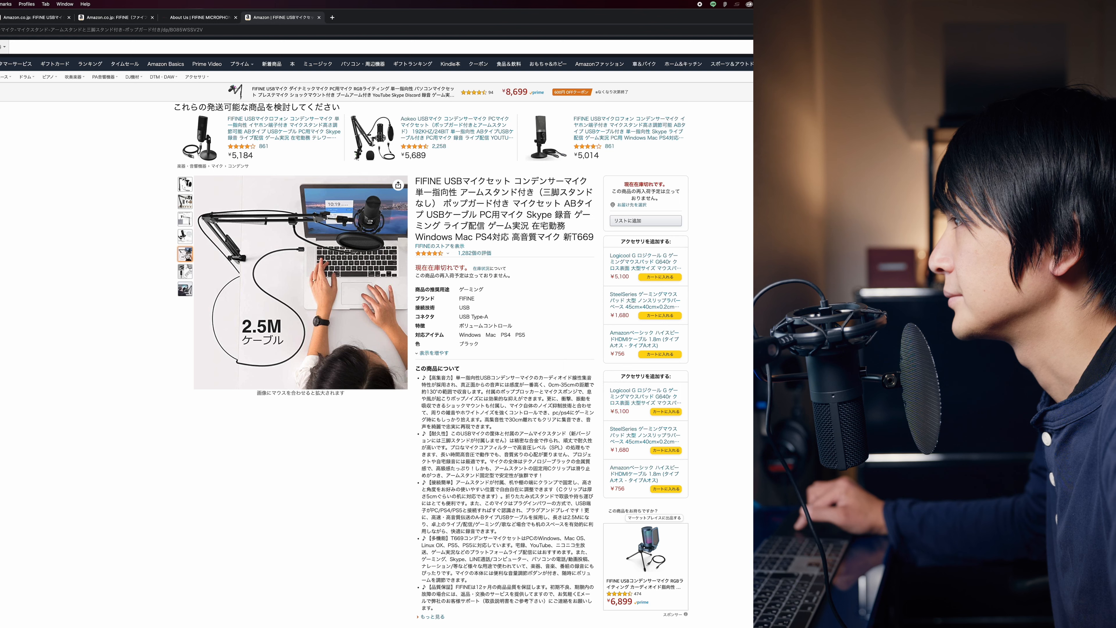
Show the T669 set's desk-recording photo and browse its product details.
left_click(183, 272)
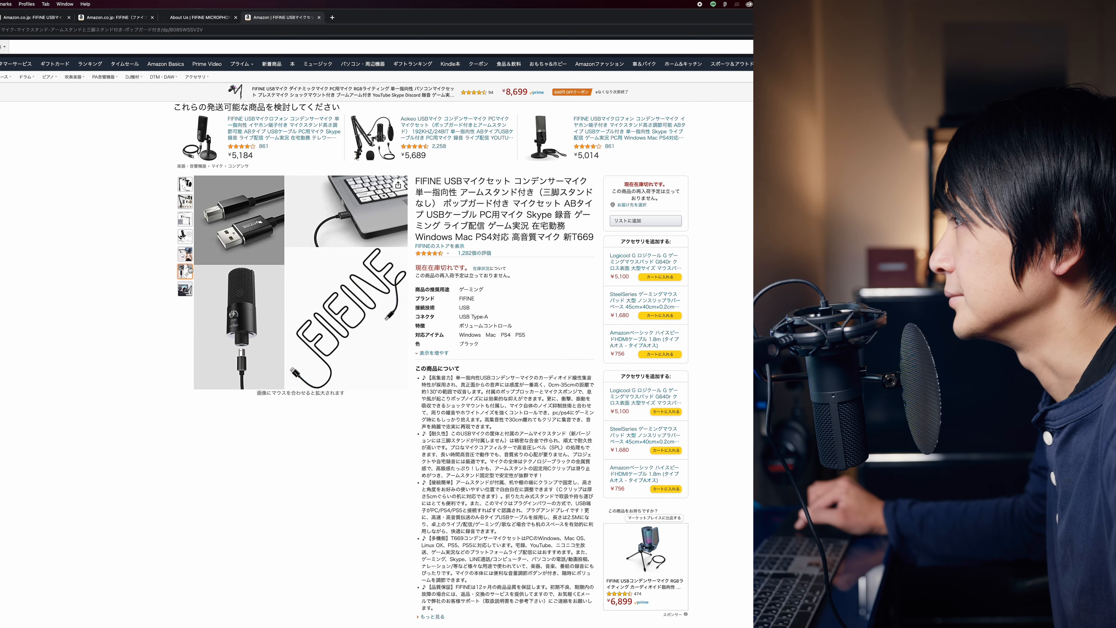
left_click(185, 289)
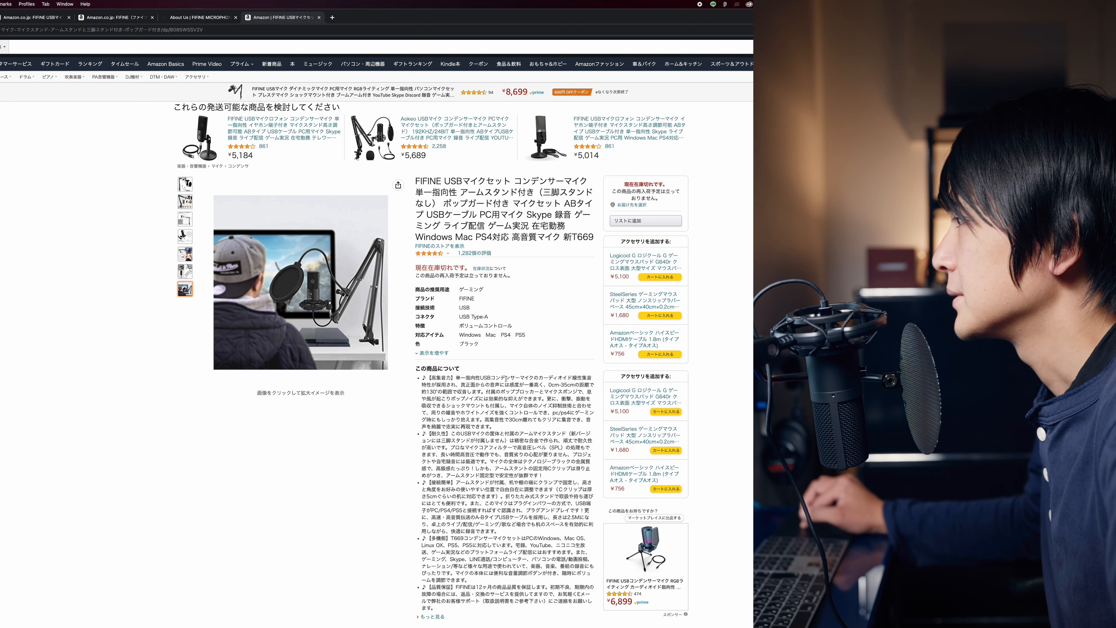
scroll("down", 3)
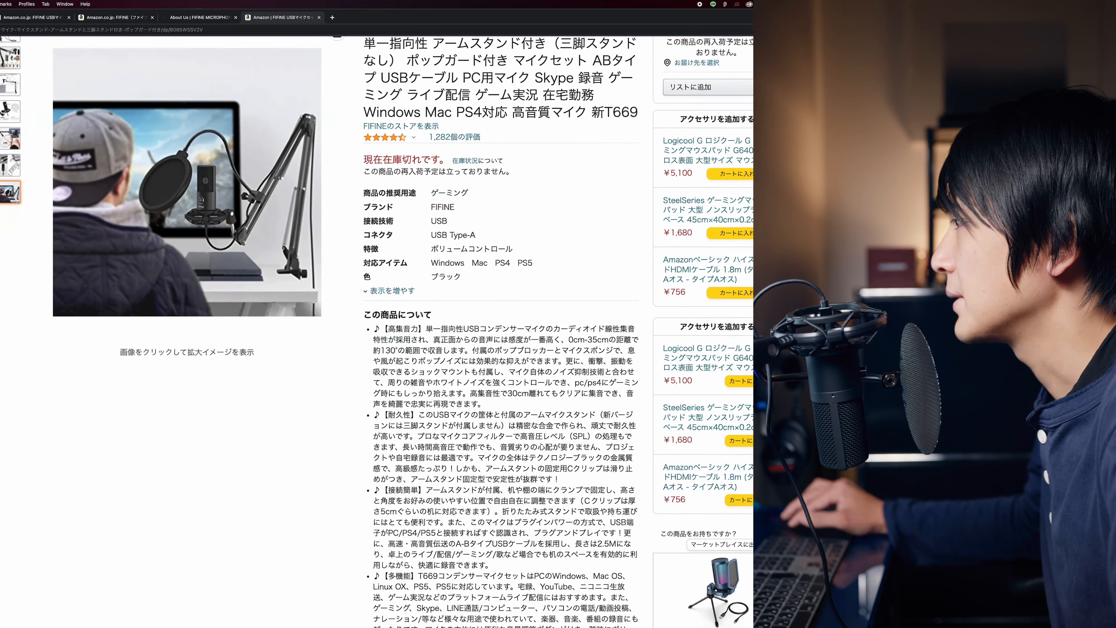
scroll("down", 3)
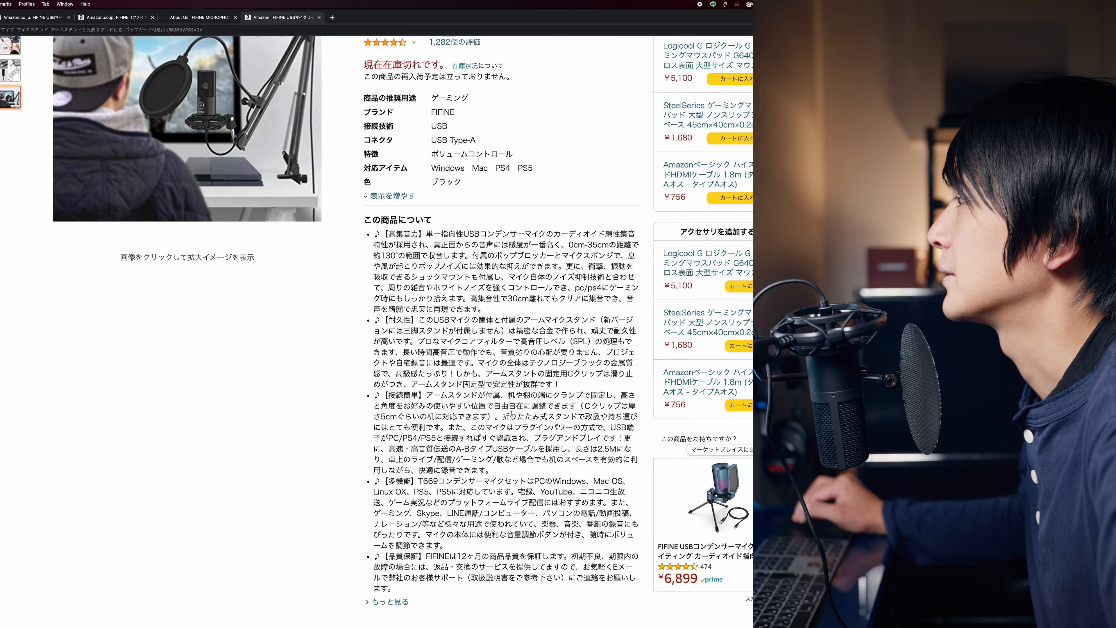
scroll("down", 3)
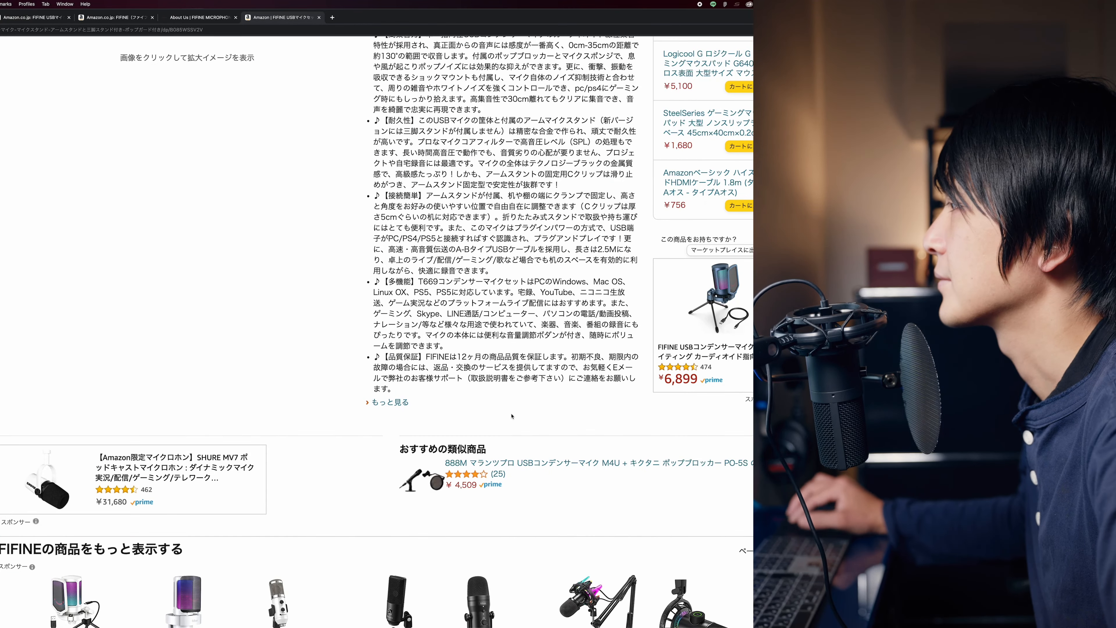
scroll("down", 3)
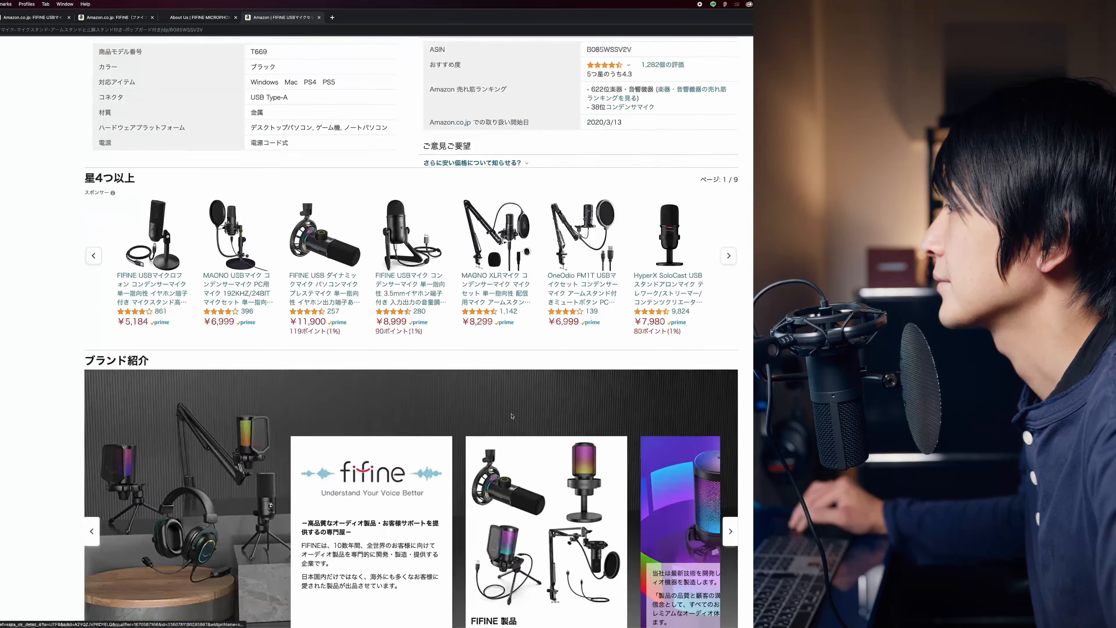
Browse the T669 description images and accessory list down to the customer Q&A section.
scroll("down", 3)
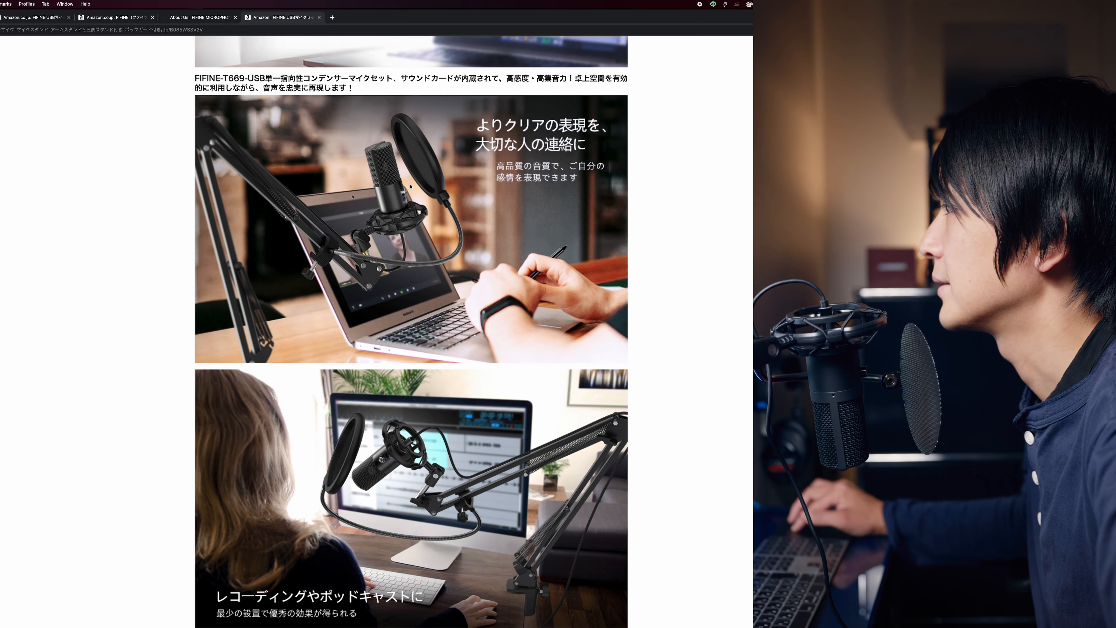
scroll("down", 3)
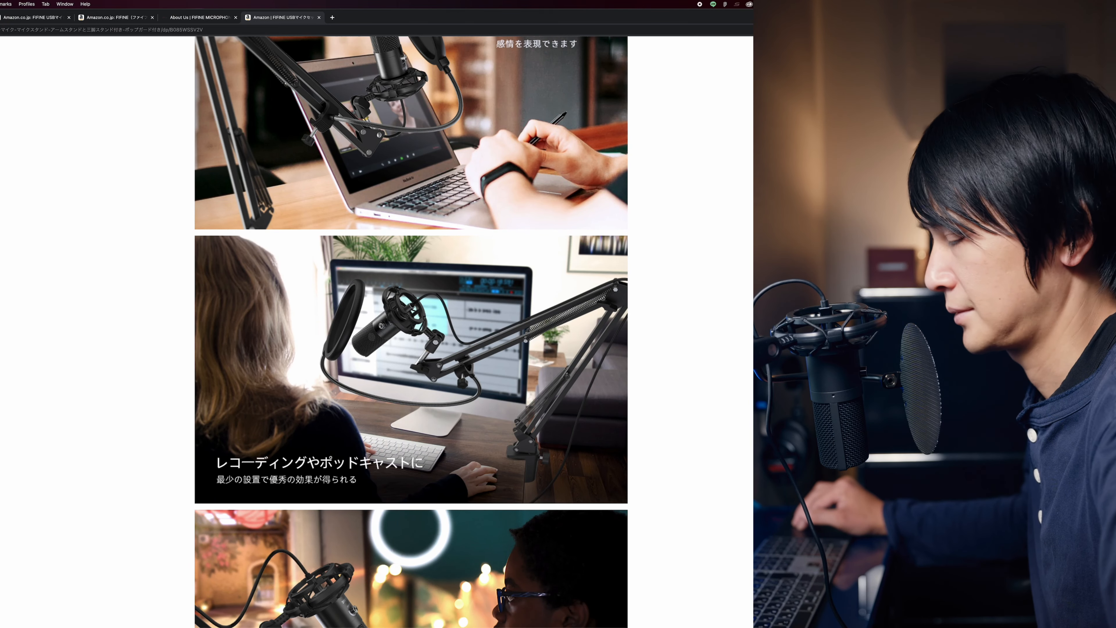
scroll("down", 3)
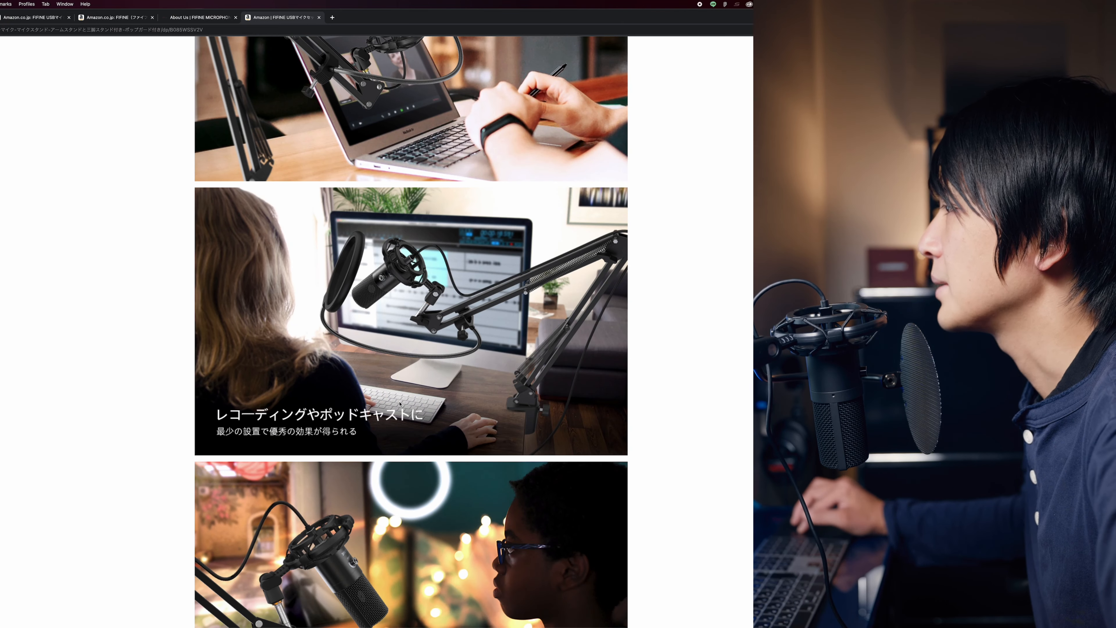
scroll("down", 3)
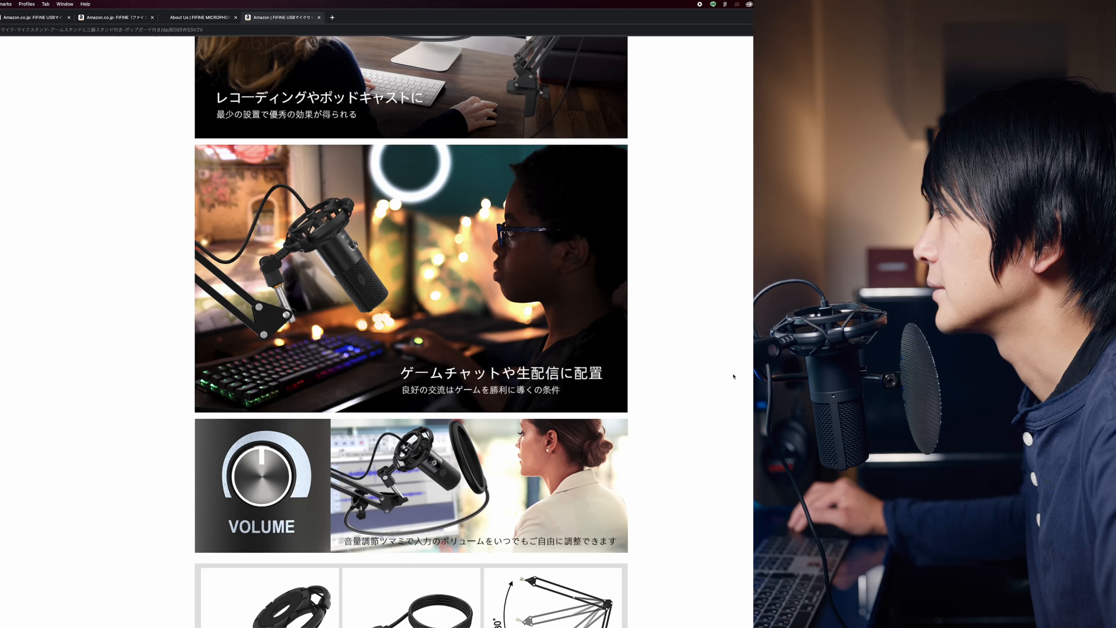
scroll("down", 3)
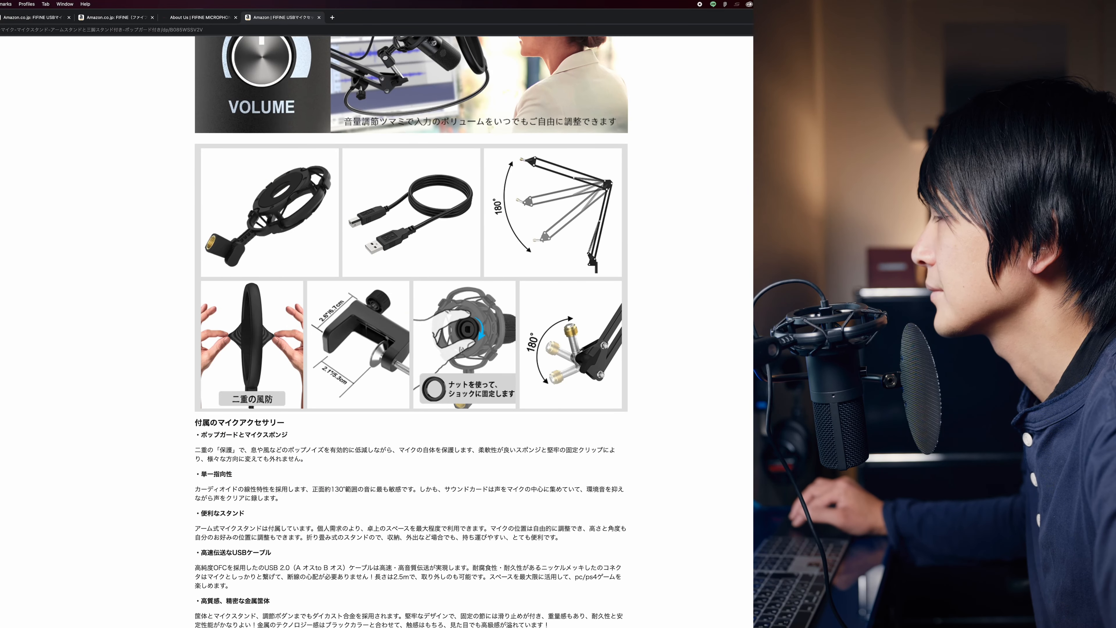
scroll("down", 3)
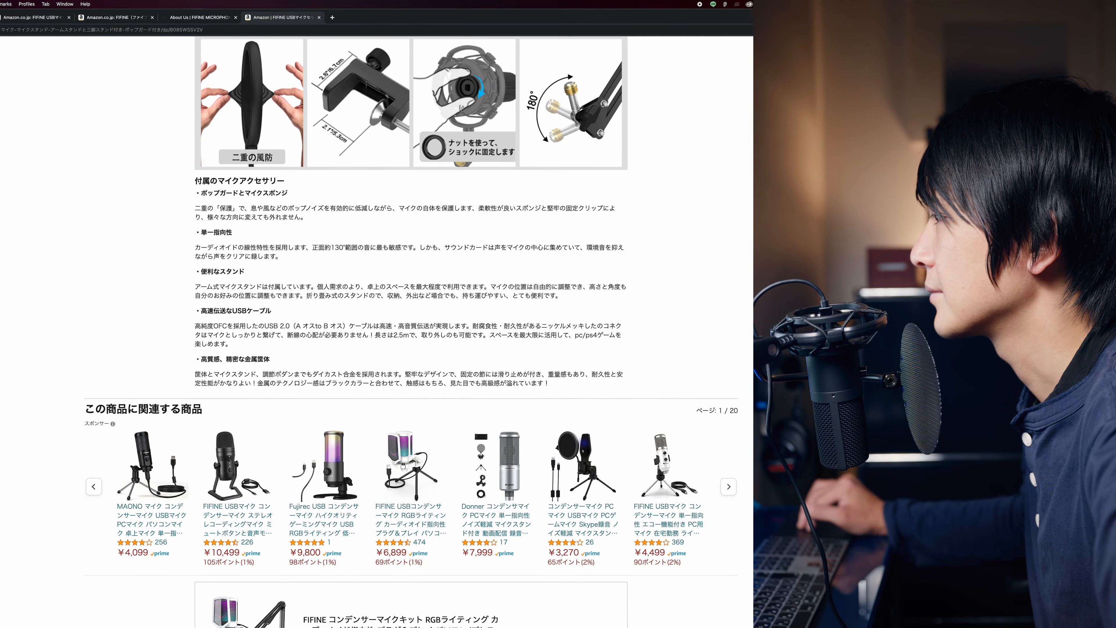
scroll("down", 3)
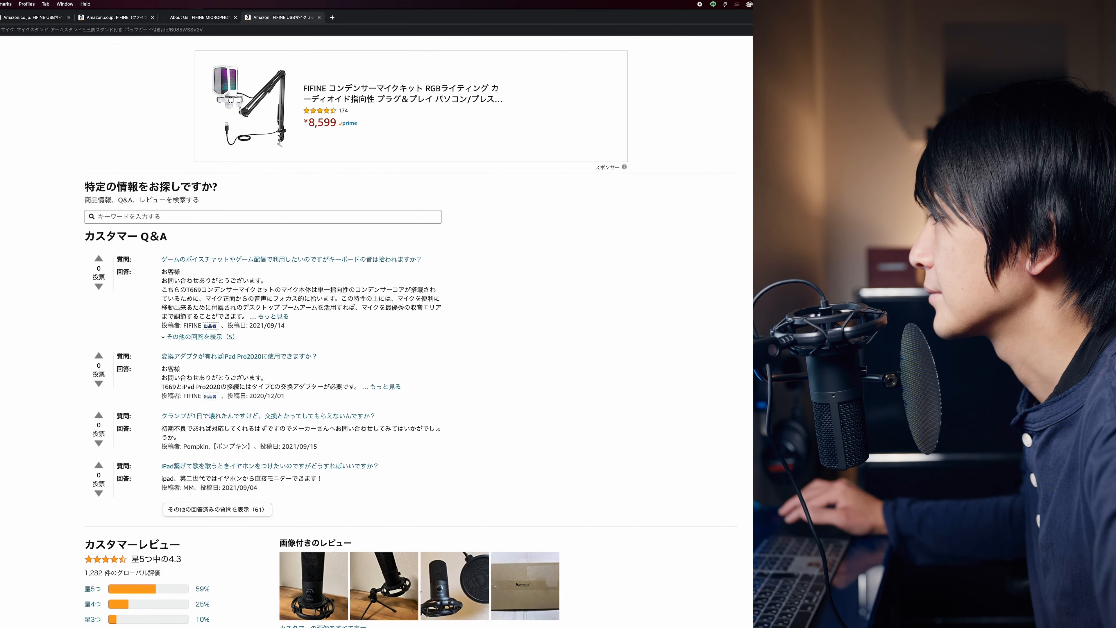
Read through the T669 customer Q&A and top Japanese reviews (4.3 out of 5) to the all-reviews link.
scroll("down", 3)
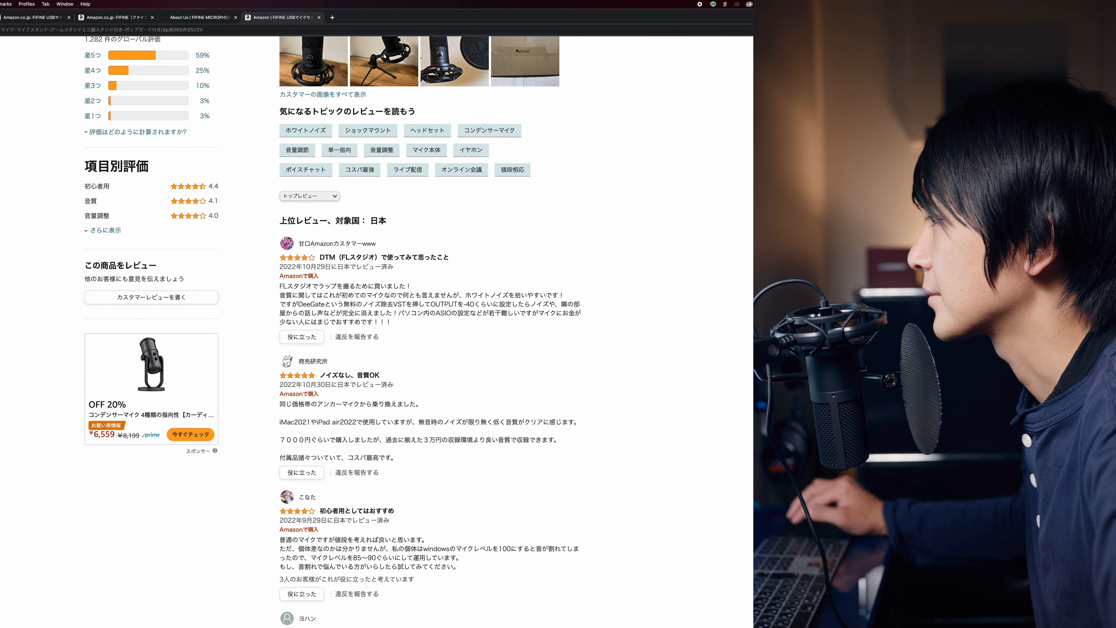
scroll("down", 3)
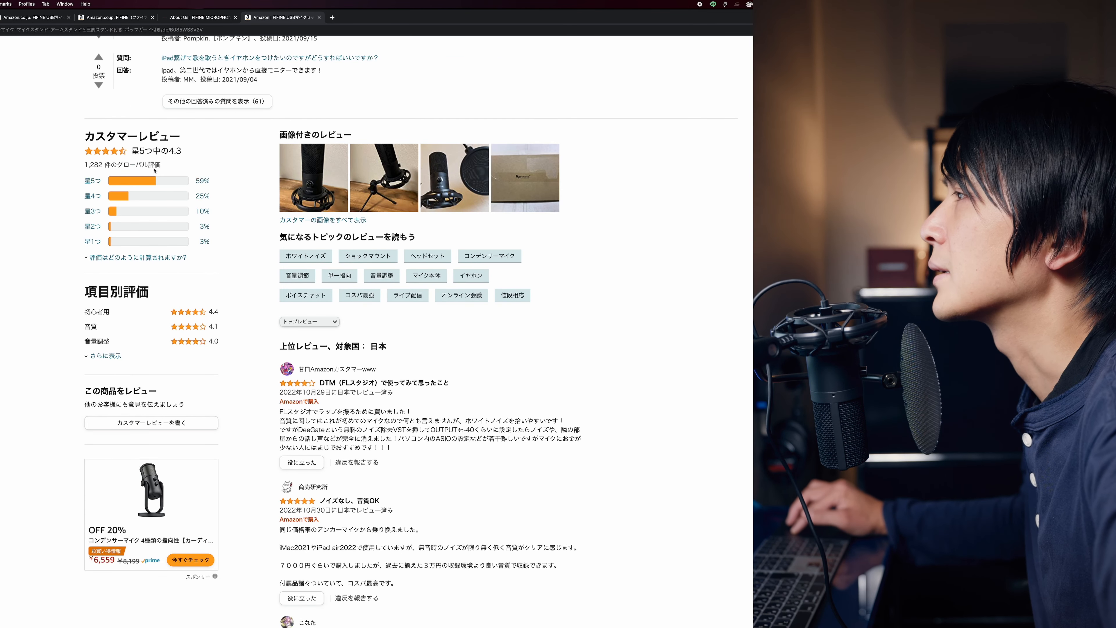
mouse_move(685, 308)
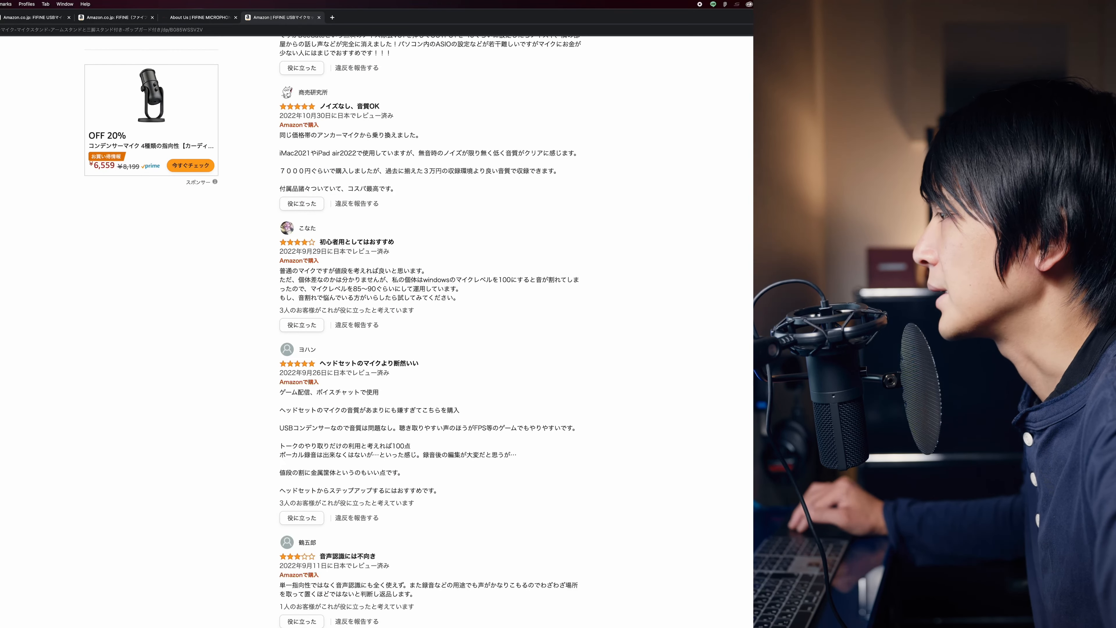
scroll("down", 3)
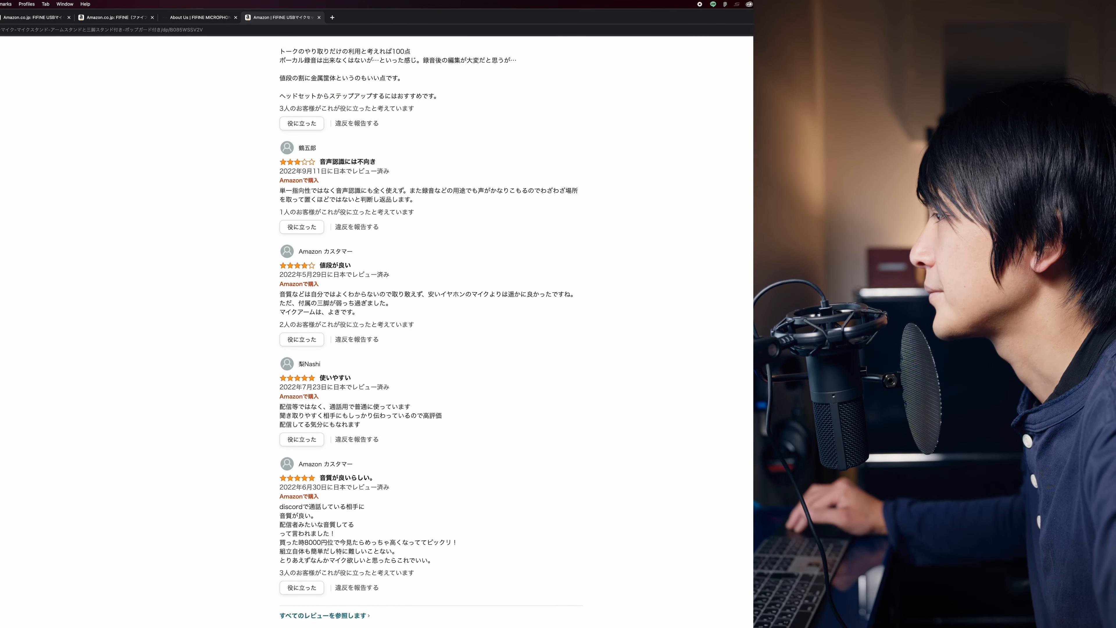
scroll("down", 3)
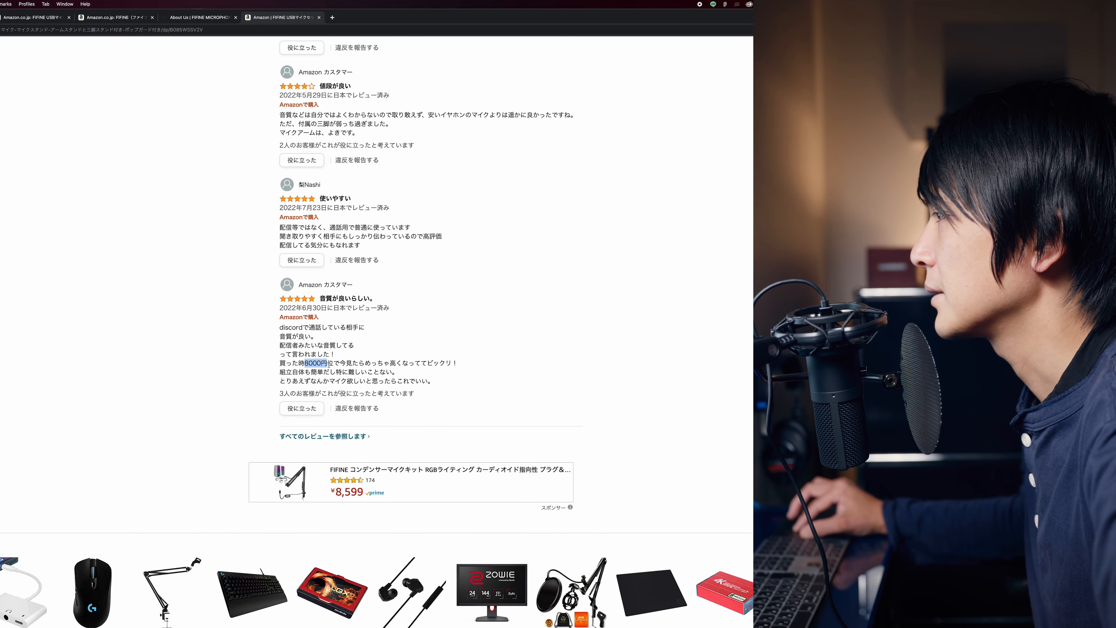
scroll("down", 3)
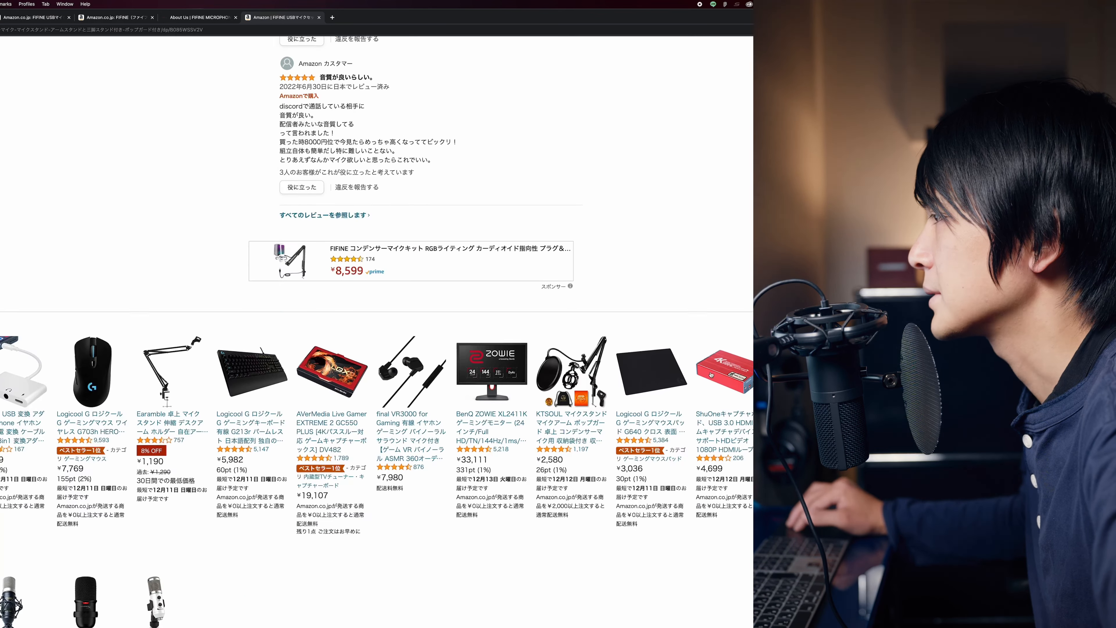
scroll("down", 3)
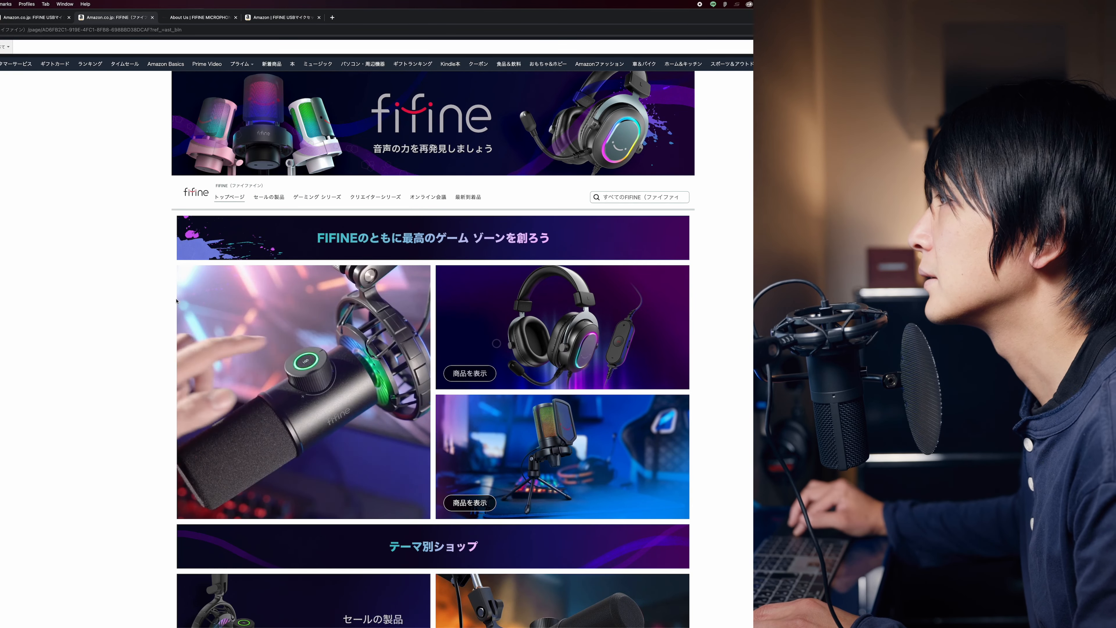
Browse the FIFINE store's gaming, creator and online-meeting shop sections.
scroll("down", 3)
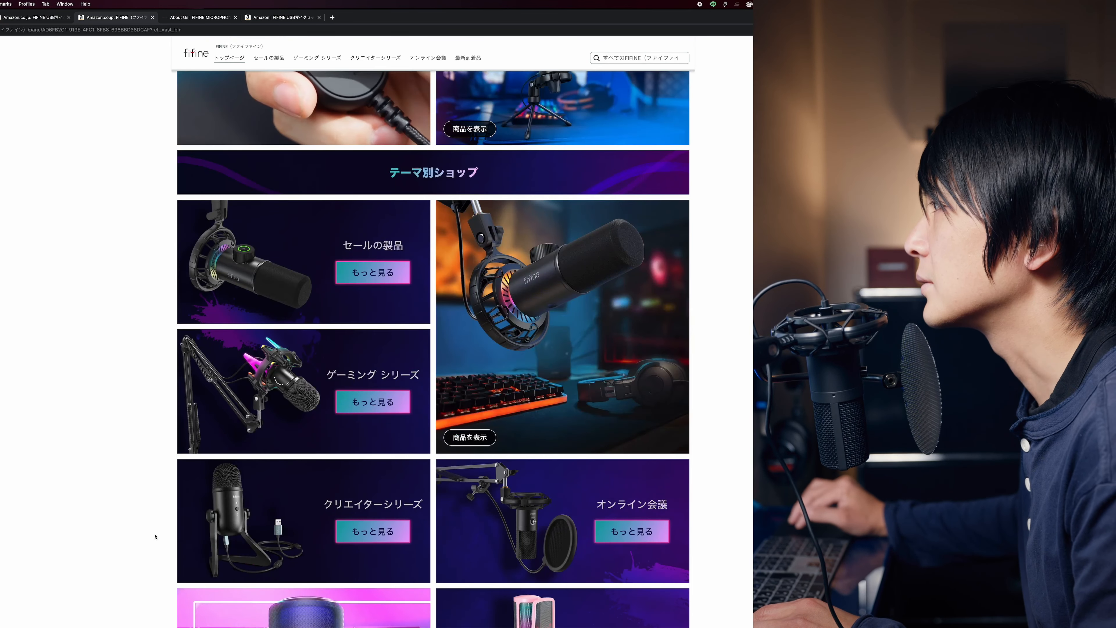